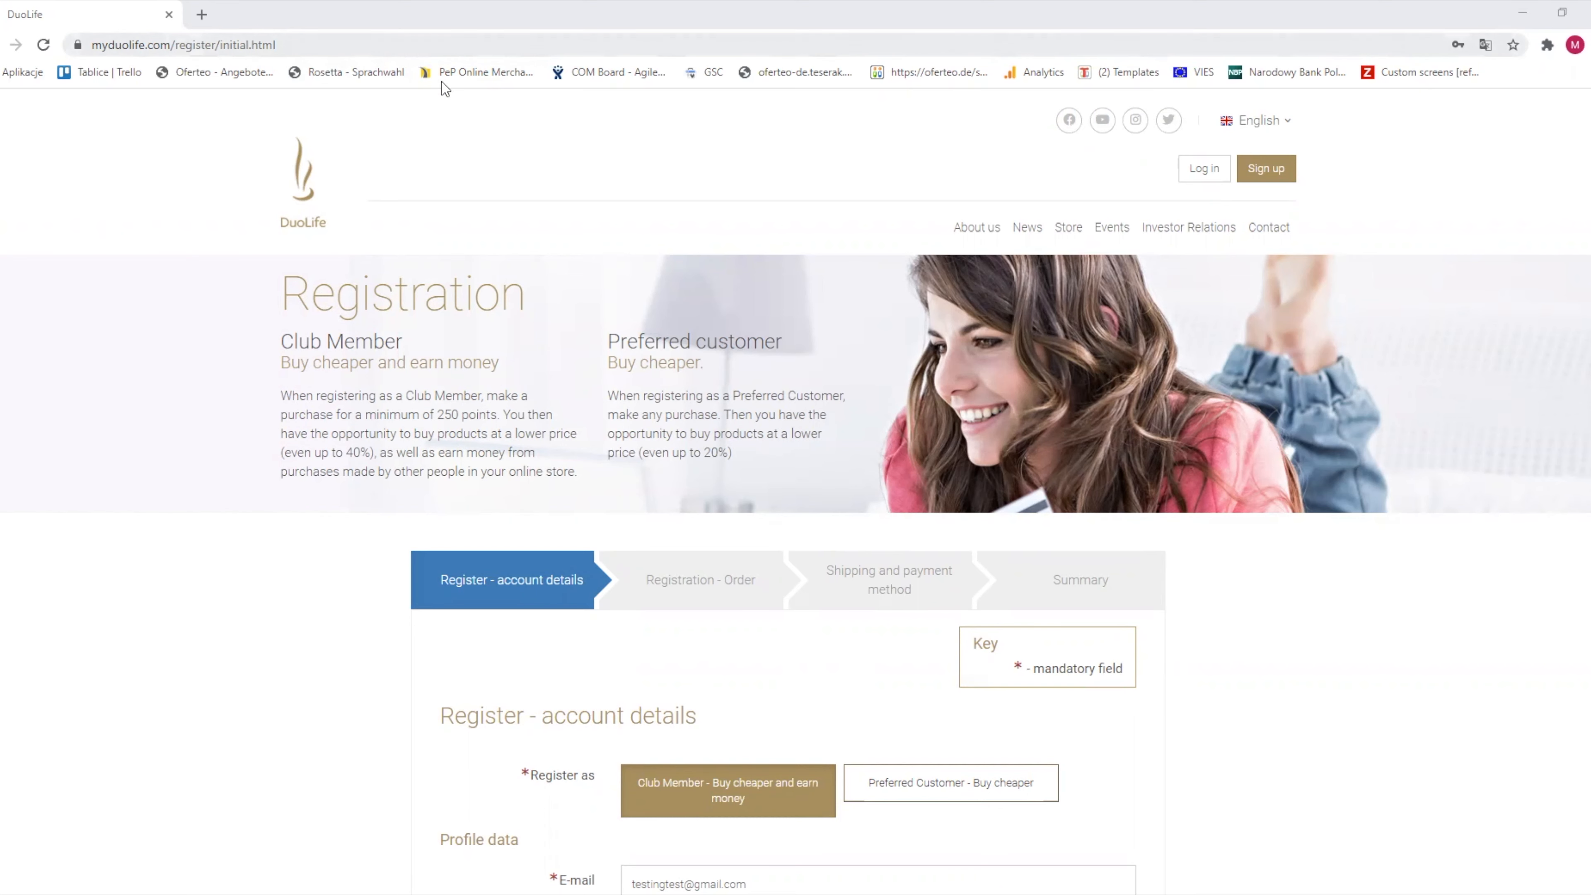
Step: Confirm all consent boxes are ticked and proceed to the product order step
scroll(down, 3)
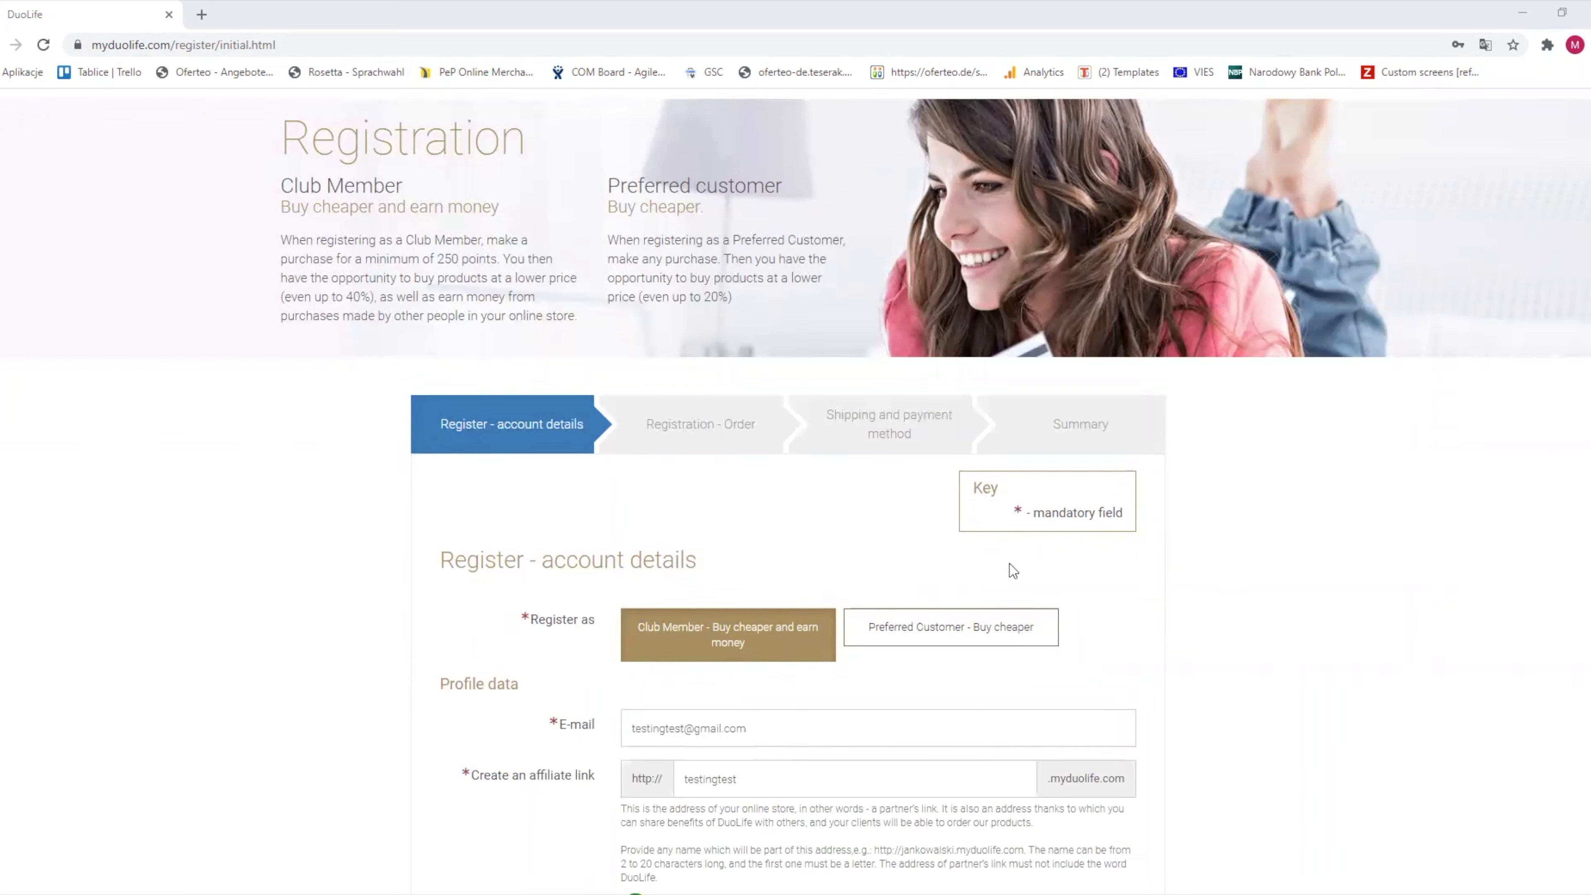
mouse_move(954, 600)
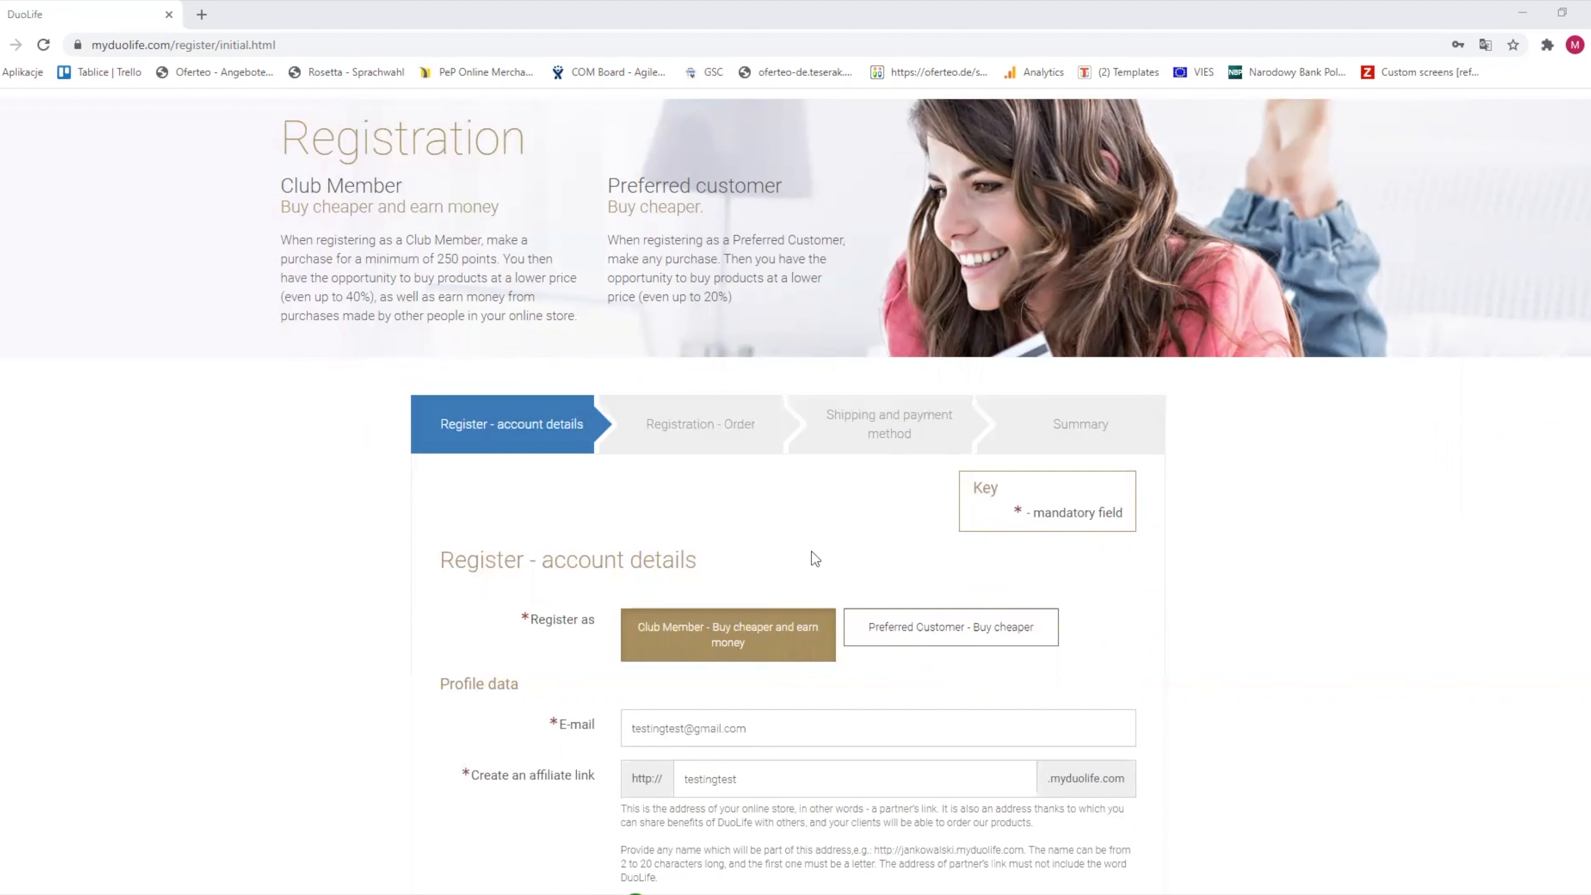
mouse_move(959, 601)
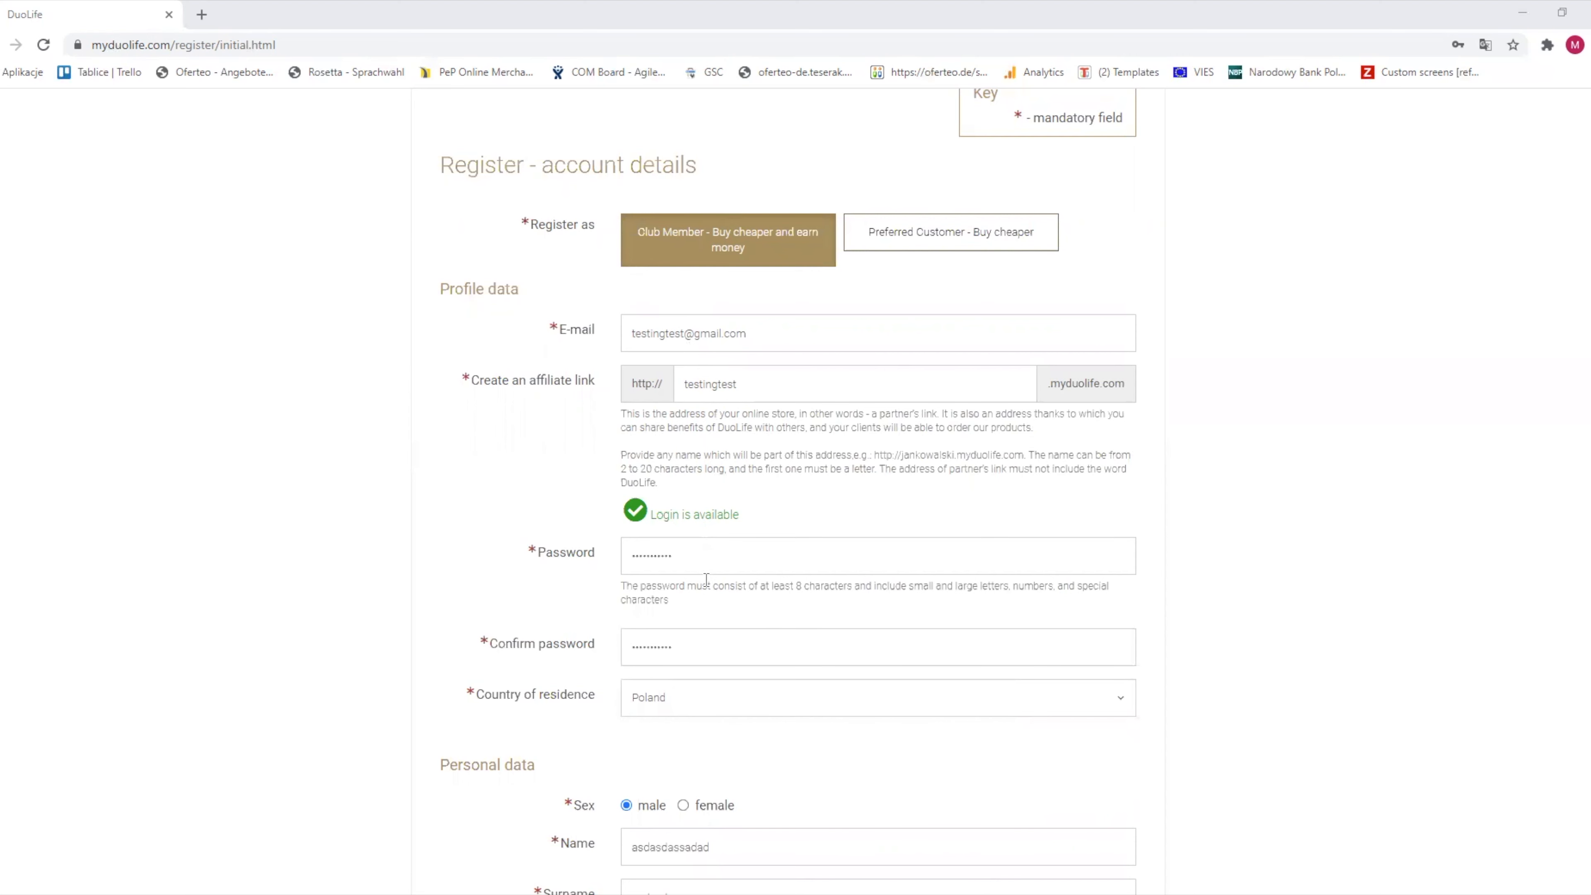
scroll(down, 3)
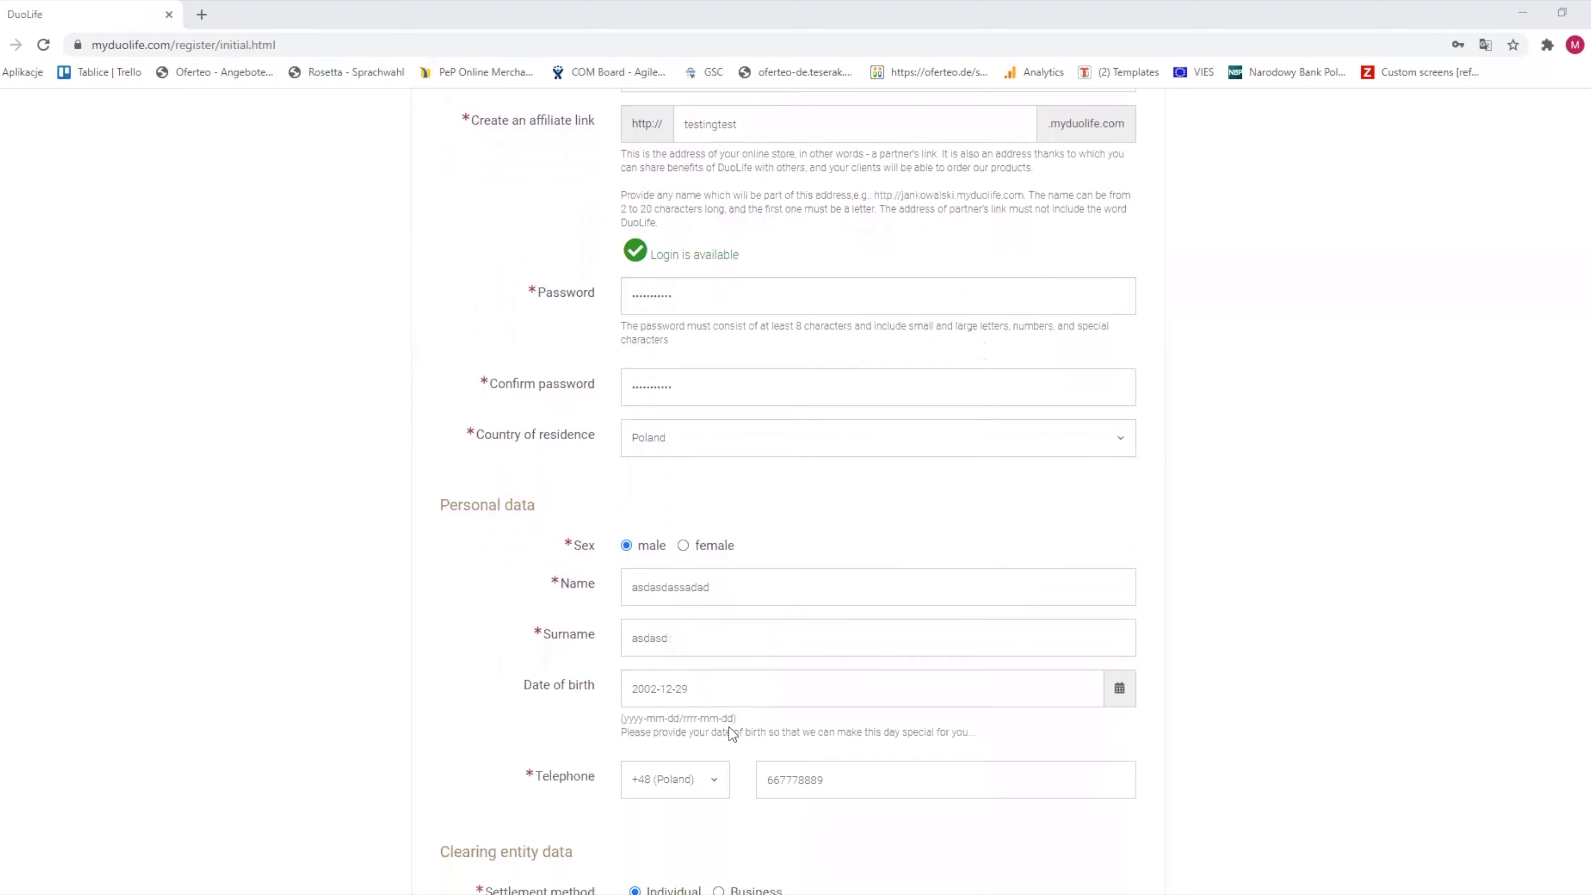
scroll(down, 3)
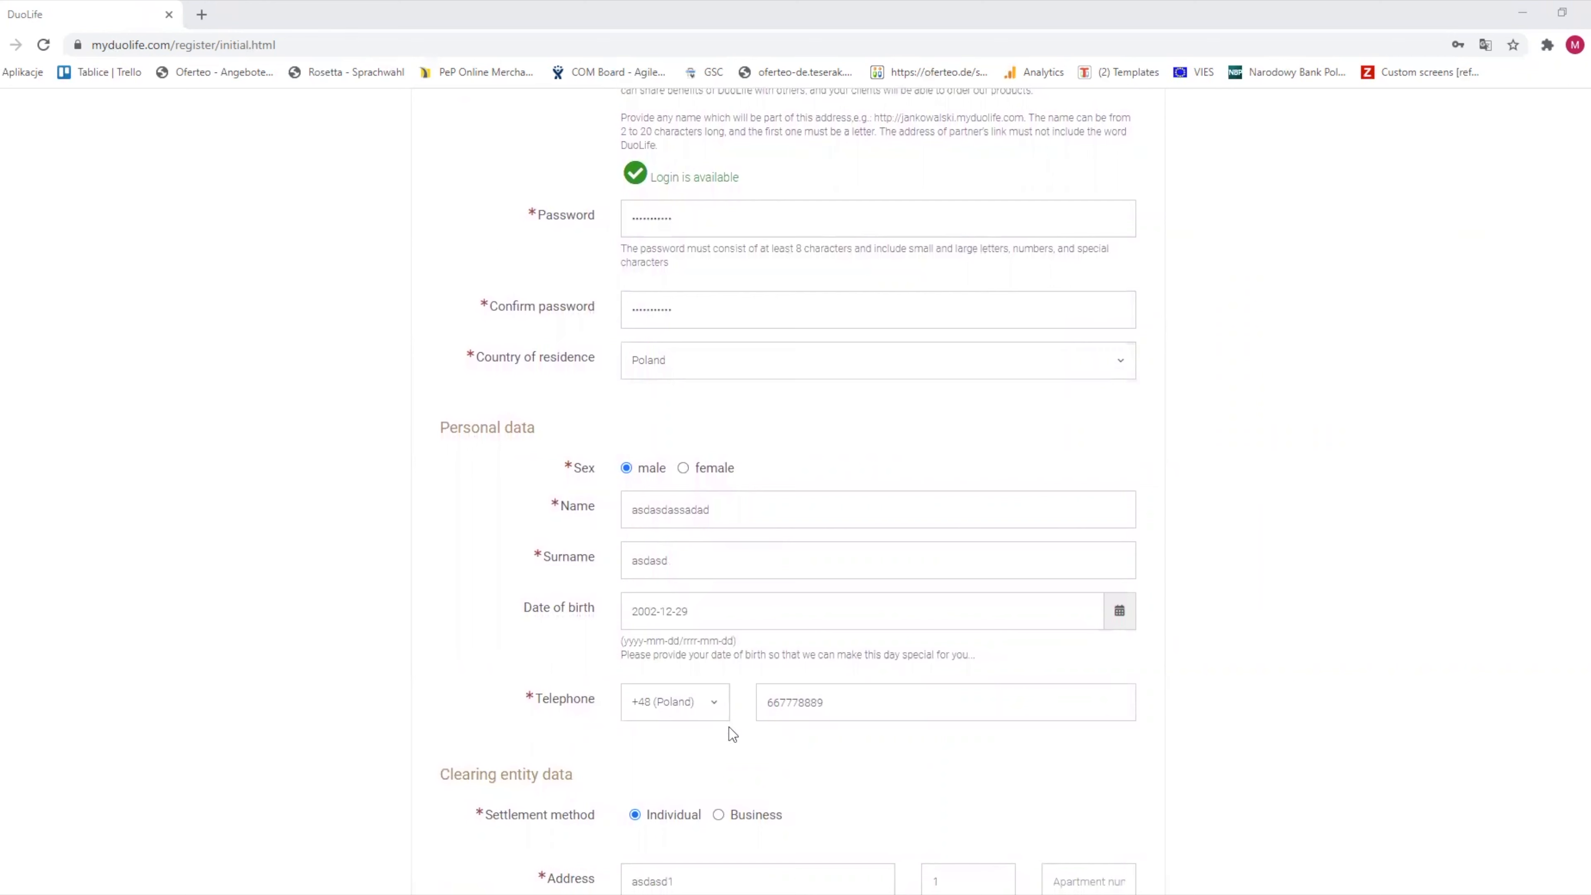
mouse_move(670, 643)
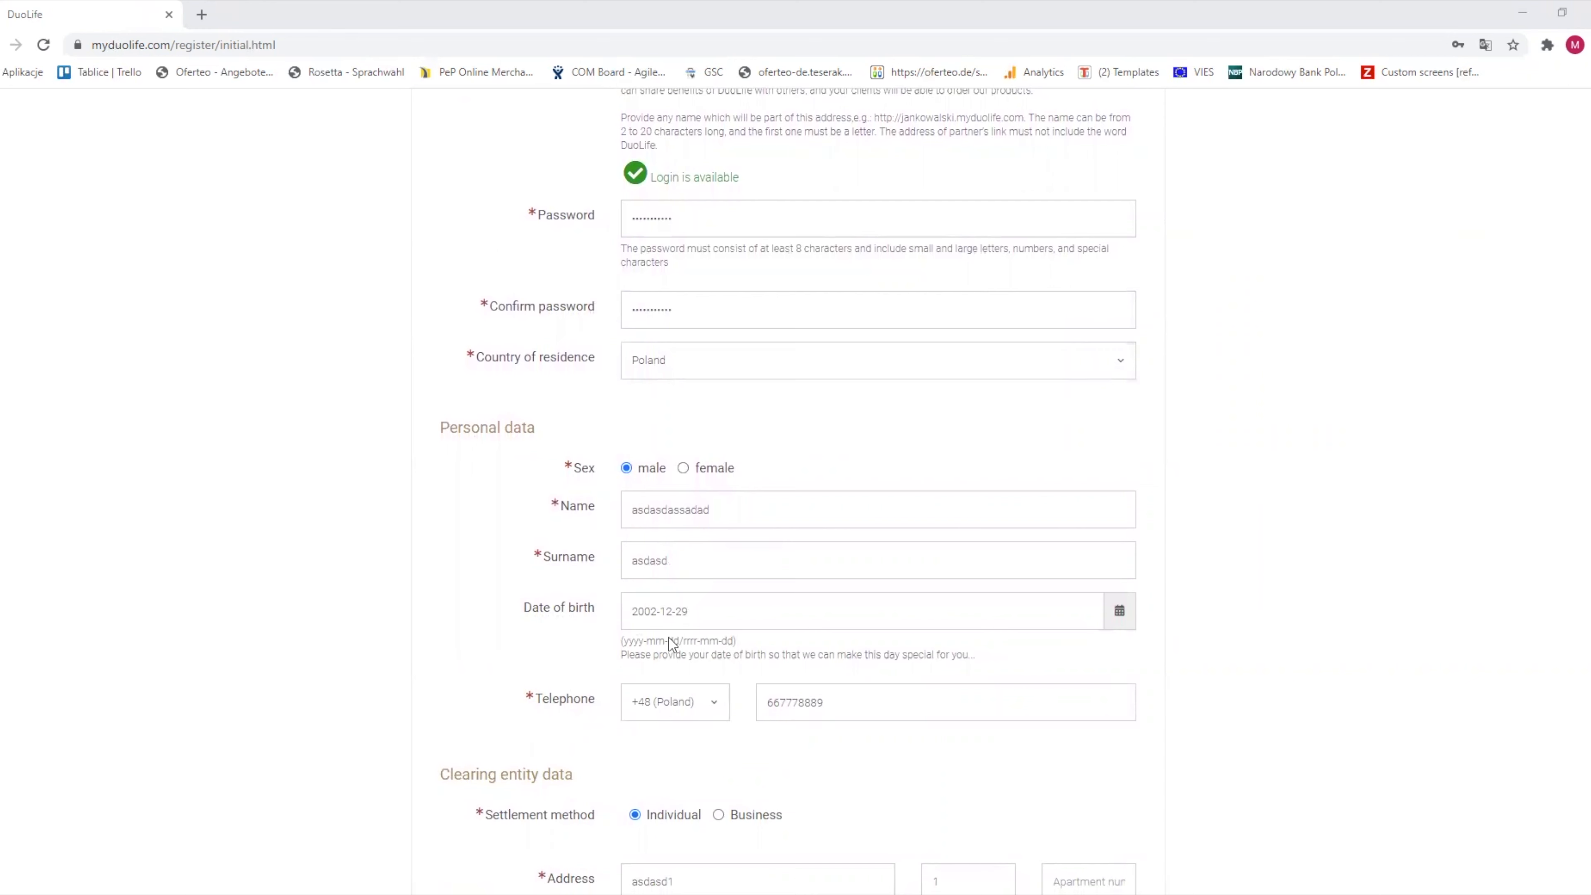
mouse_move(738, 747)
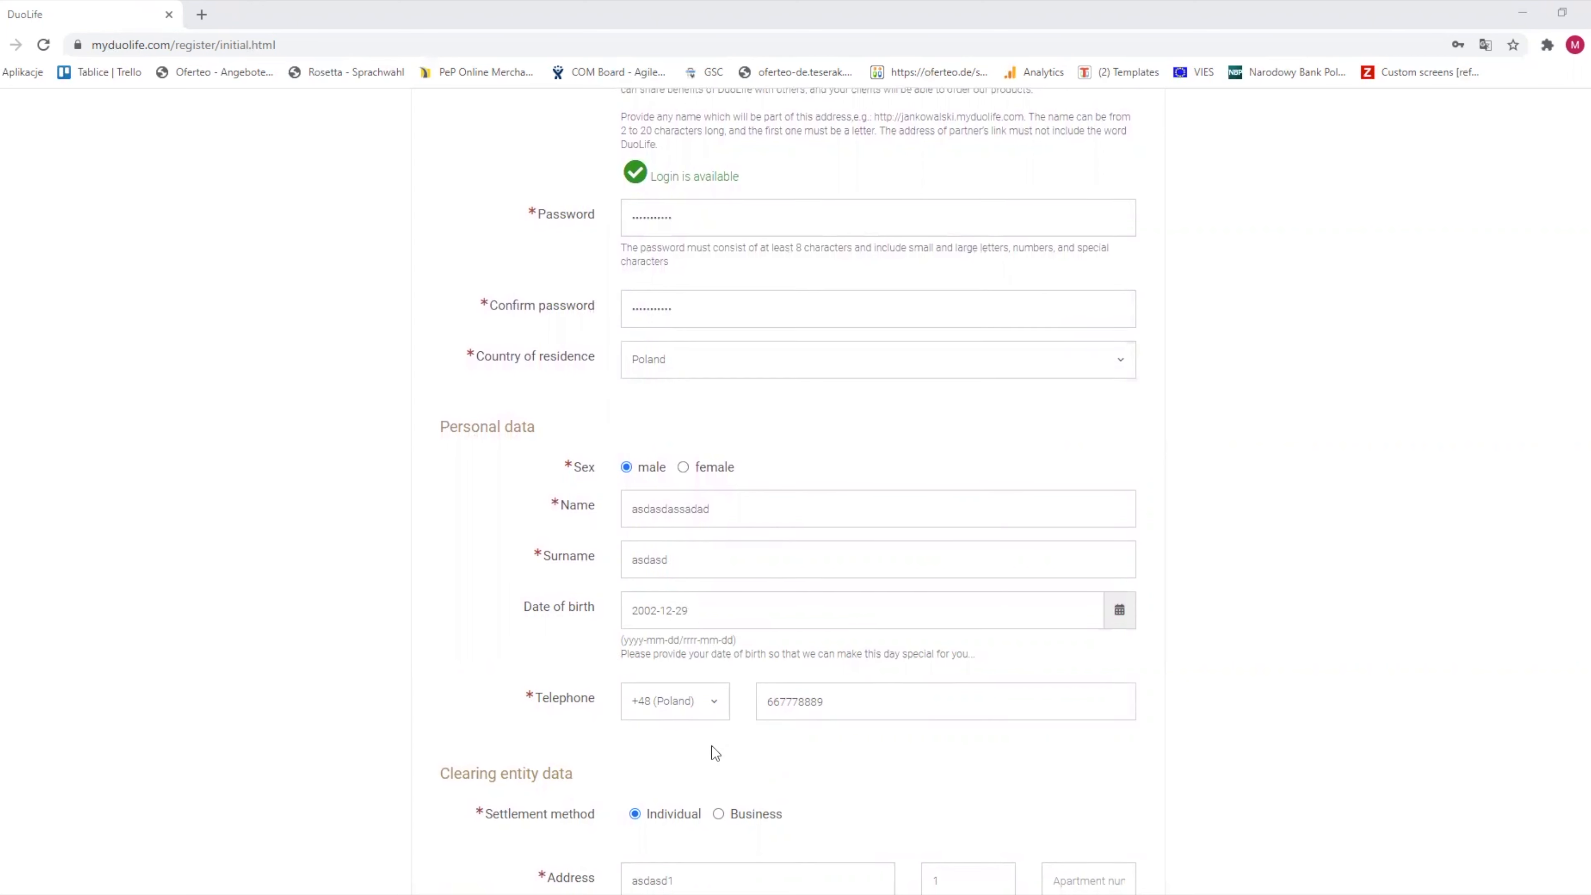
scroll(down, 3)
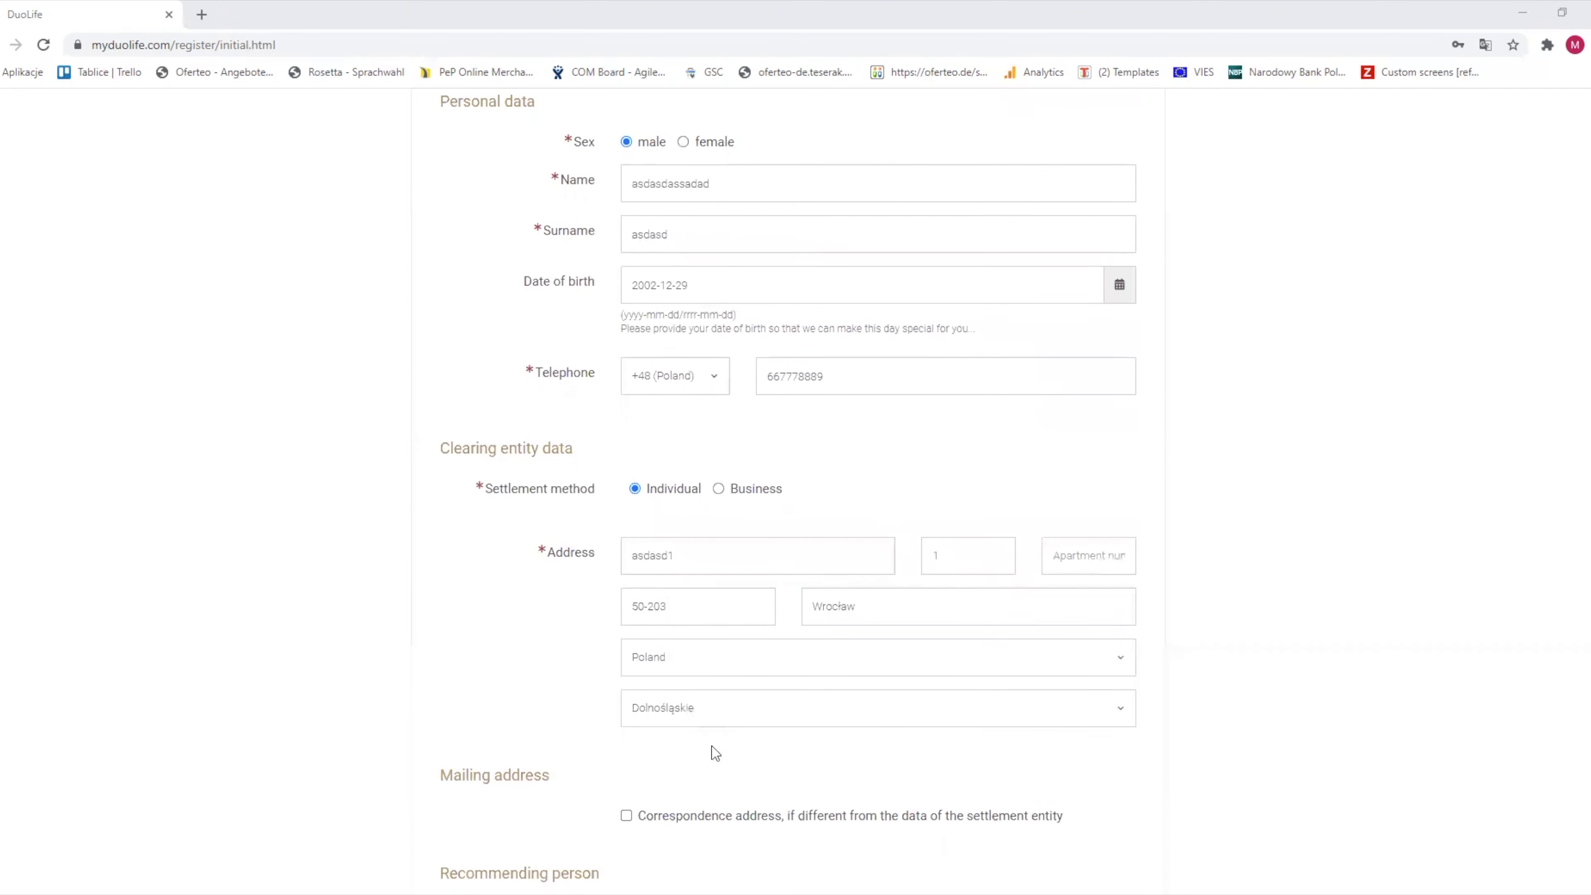
scroll(down, 3)
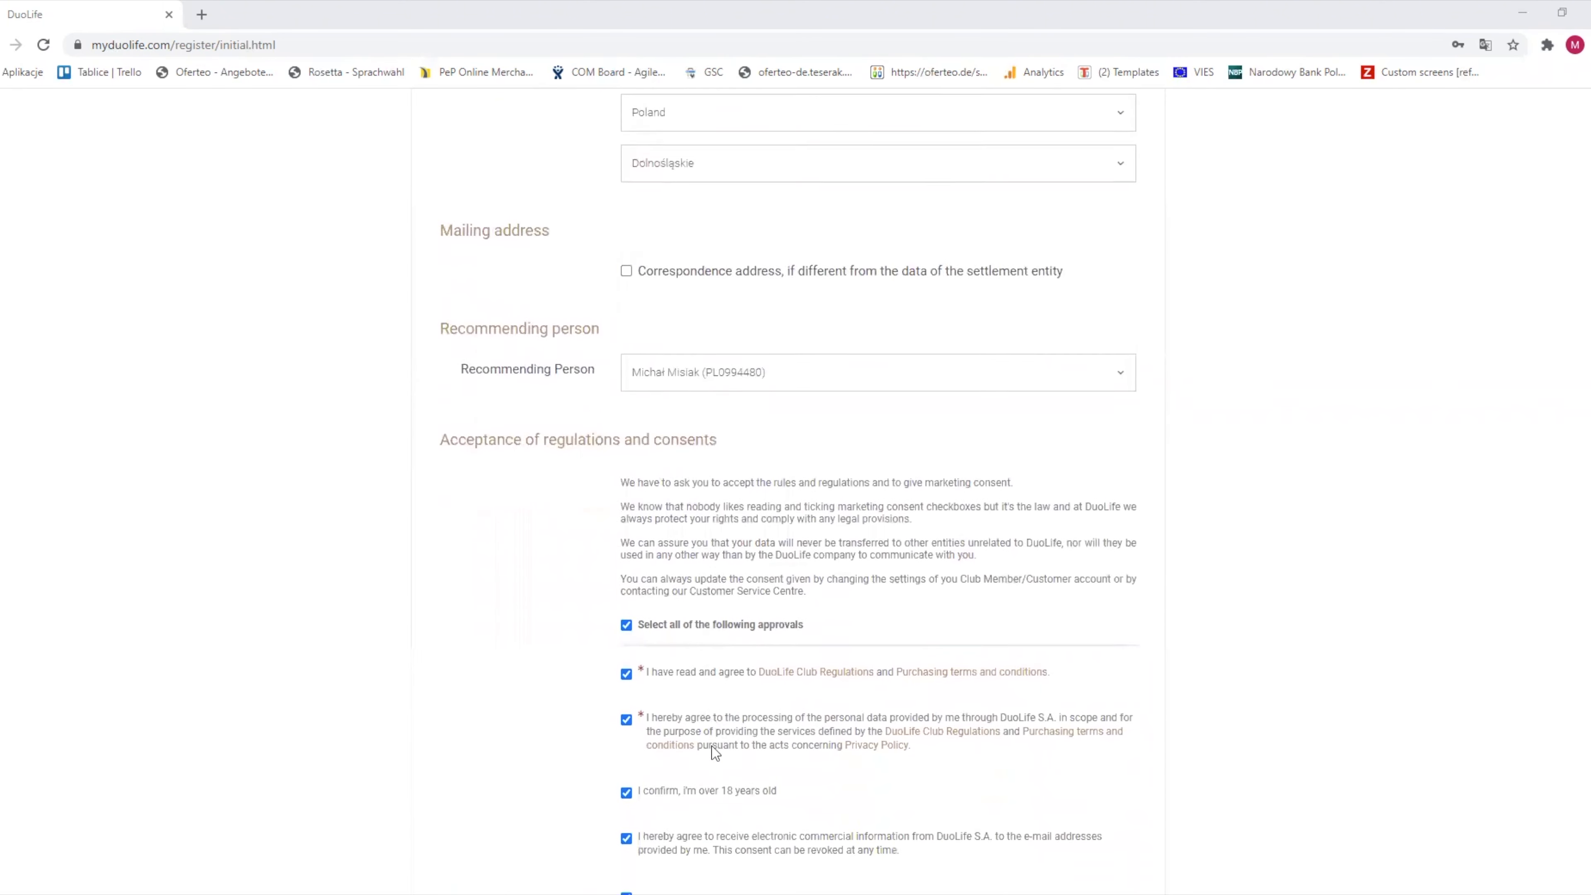
scroll(down, 3)
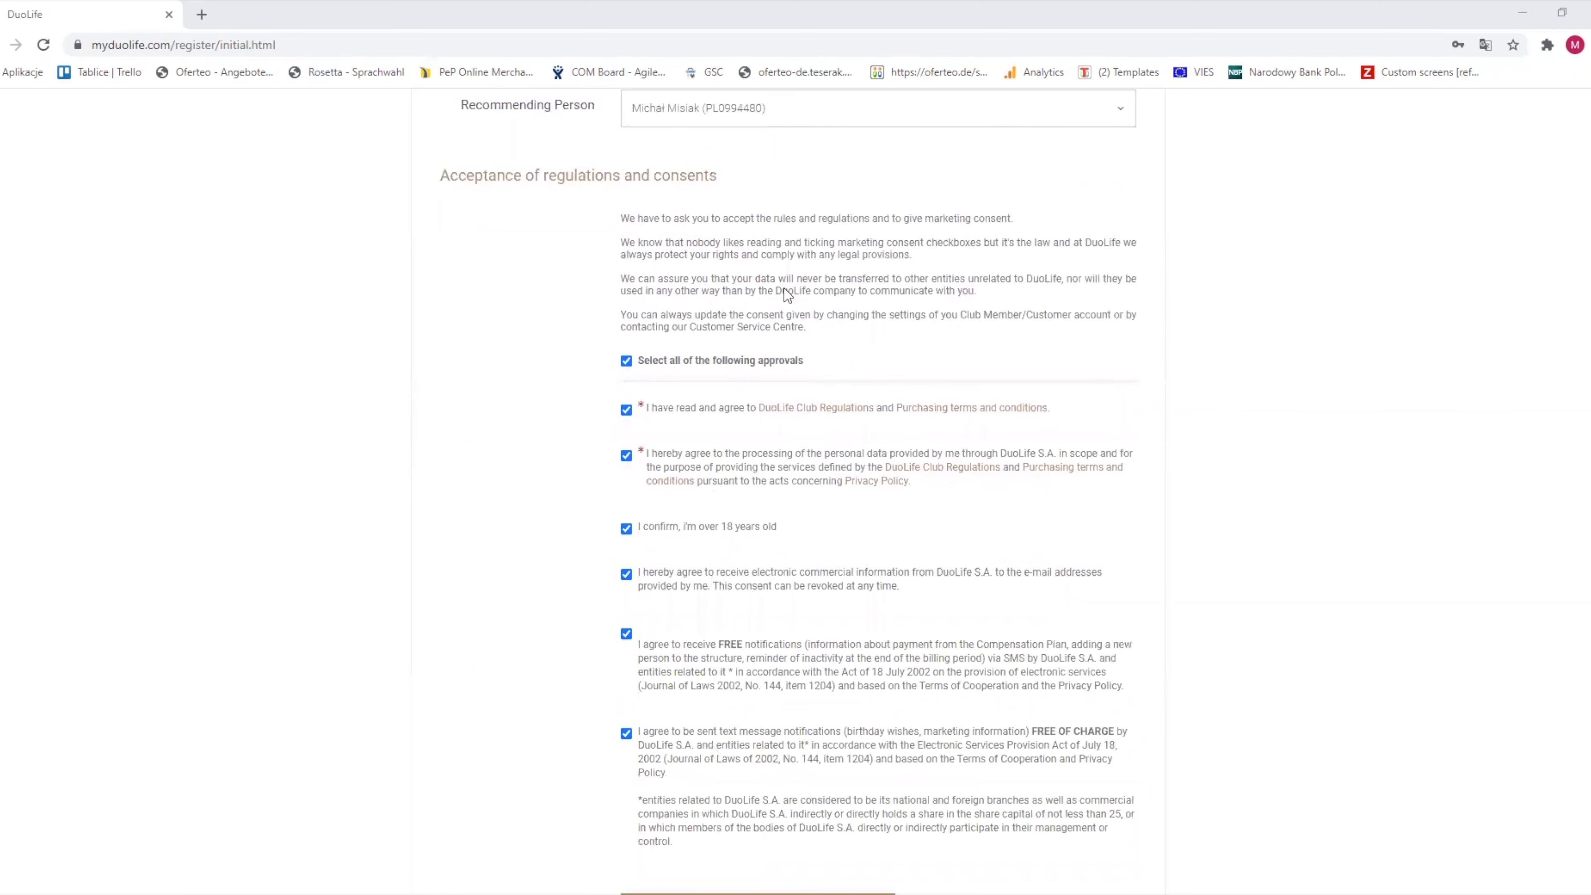
scroll(down, 3)
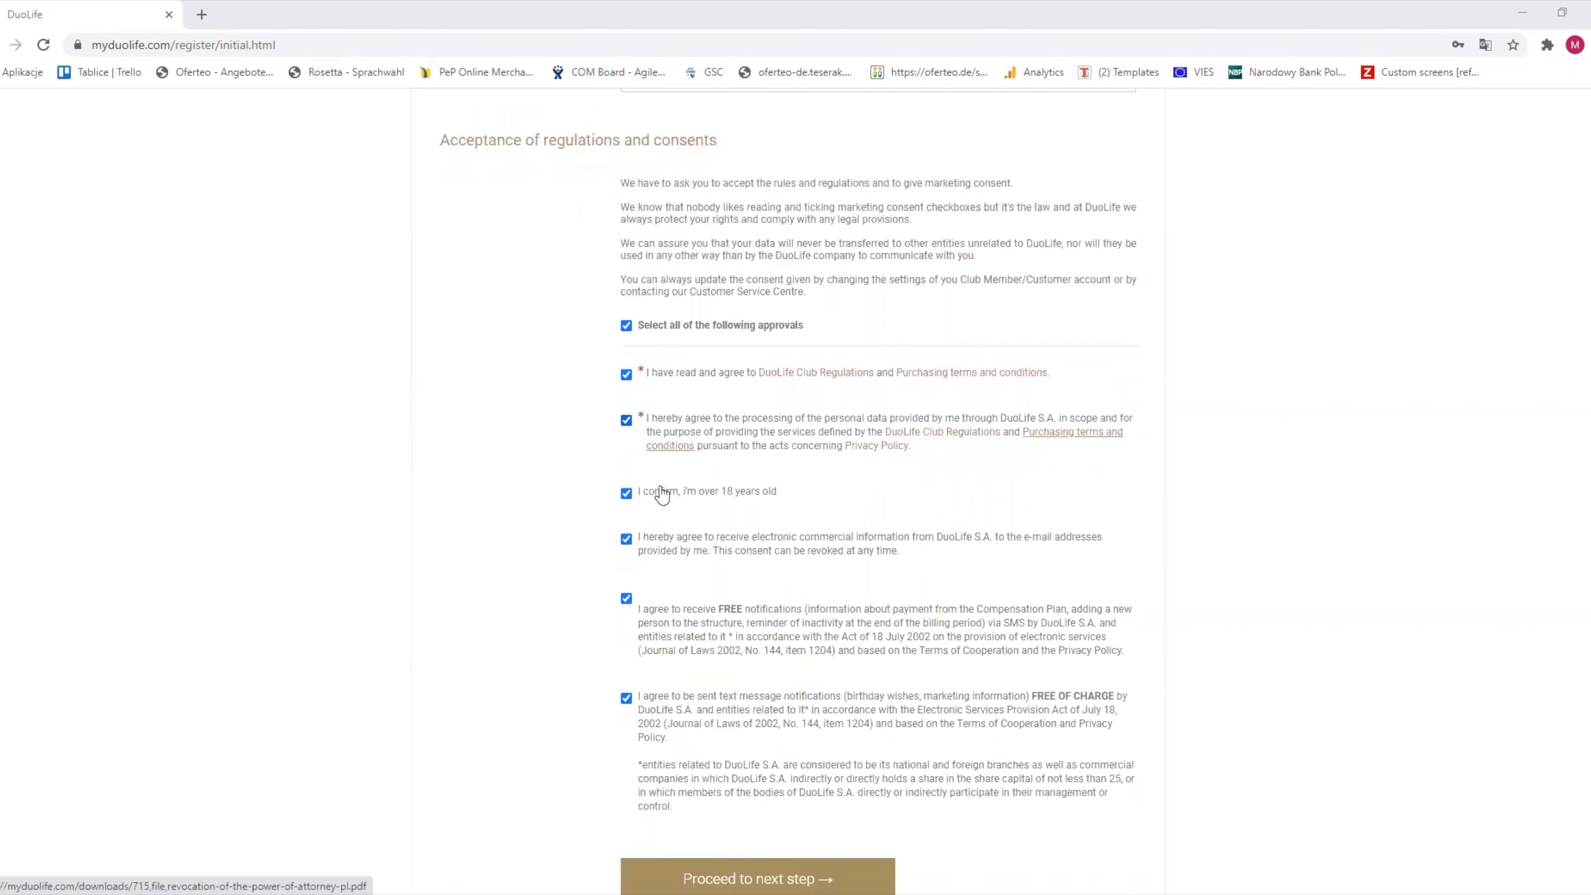
click(755, 877)
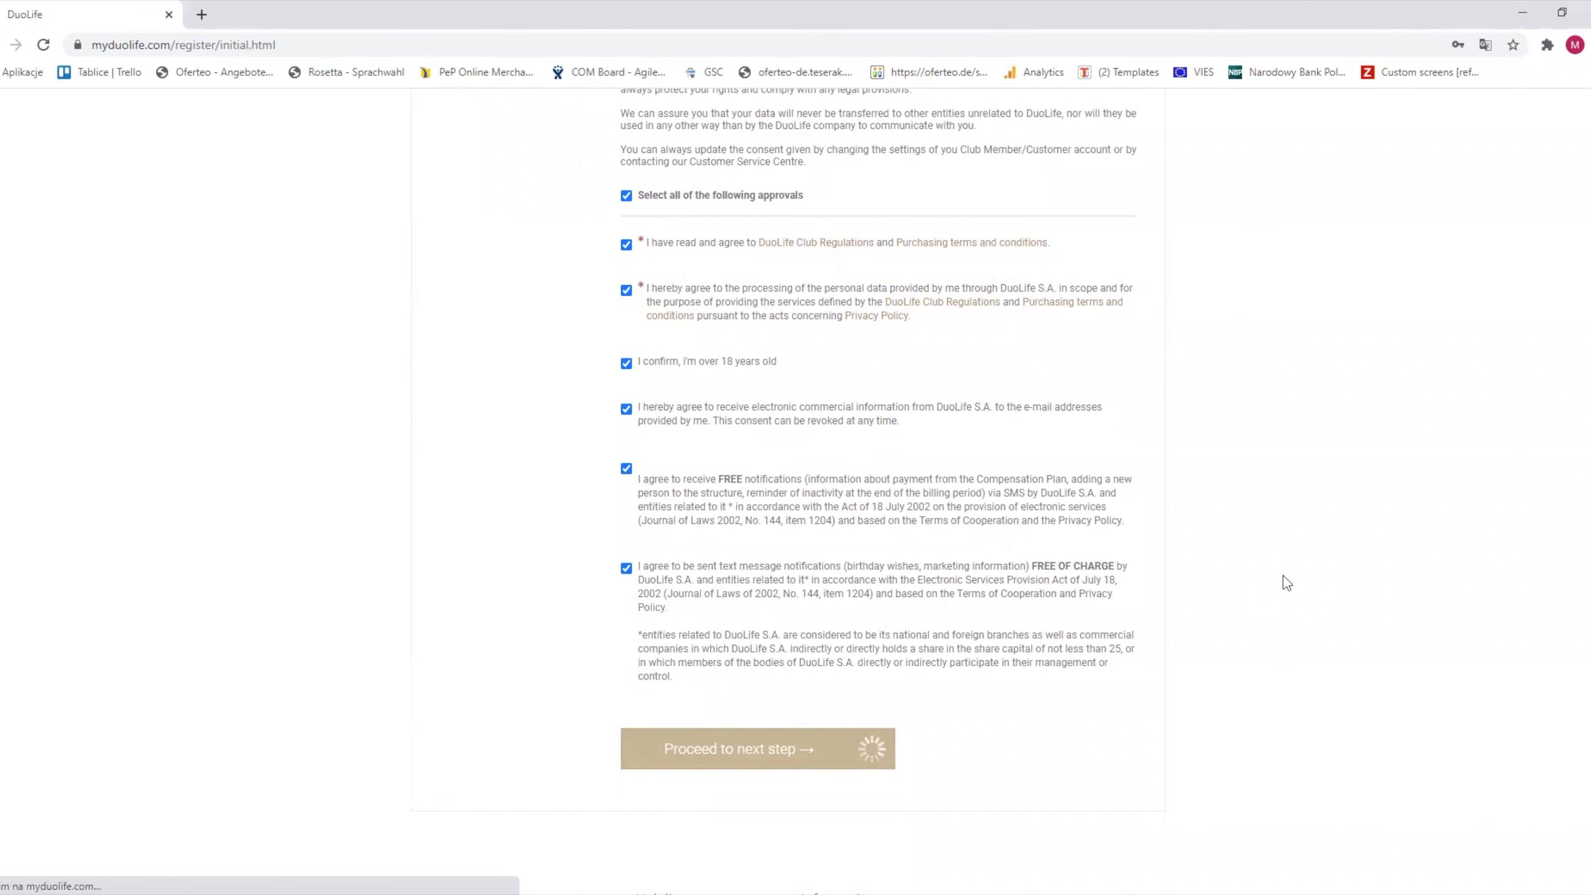
click(756, 749)
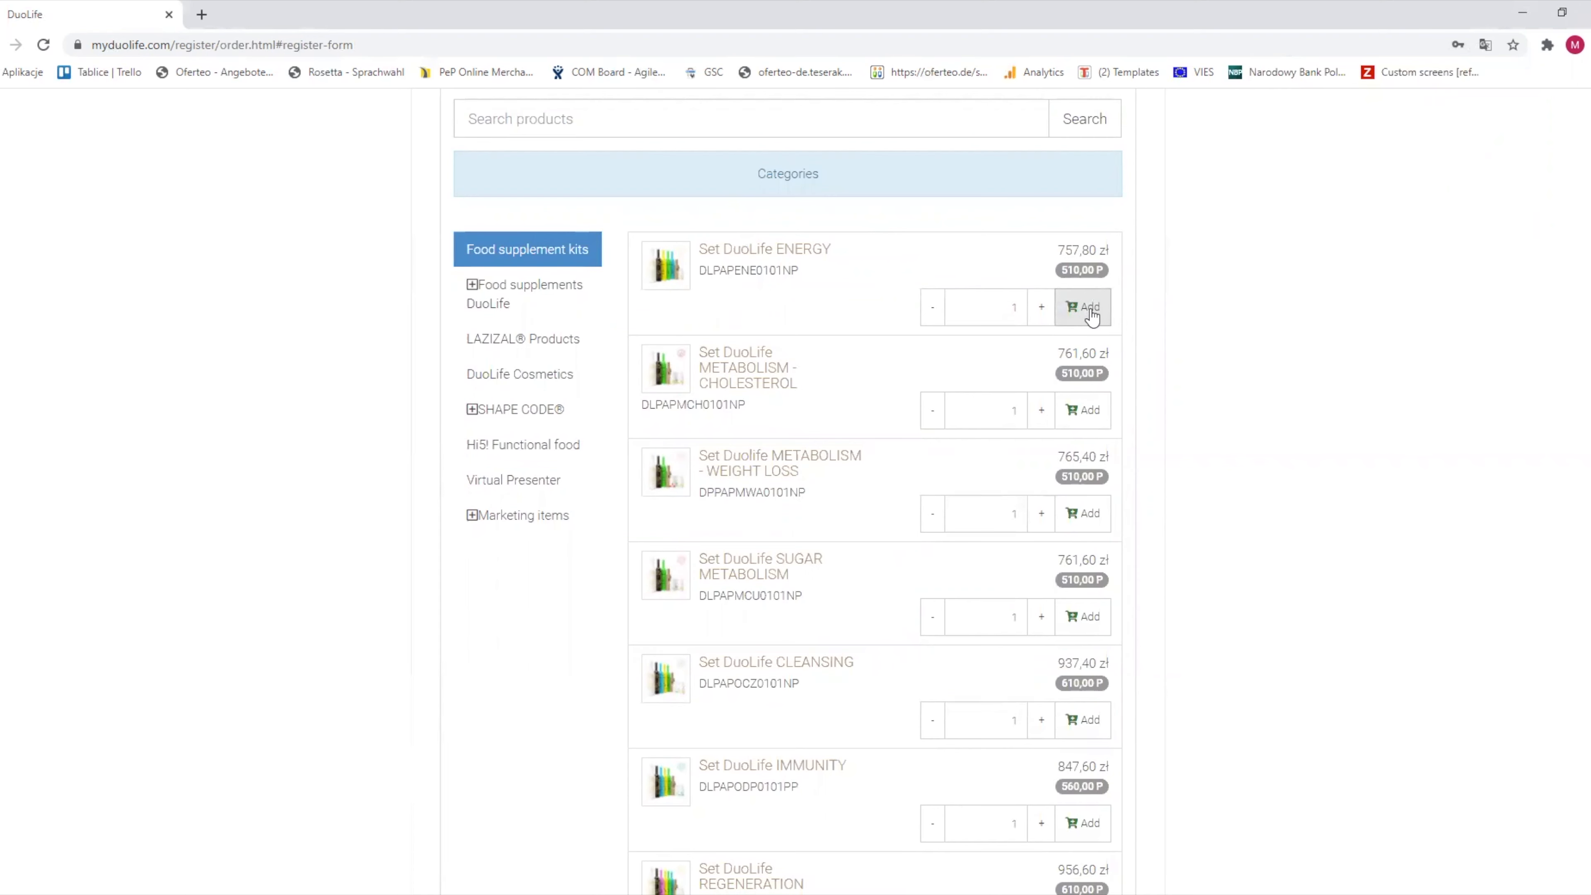
Step: Add Set DuoLife ENERGY to the basket and move down to the Customer data section
click(1083, 307)
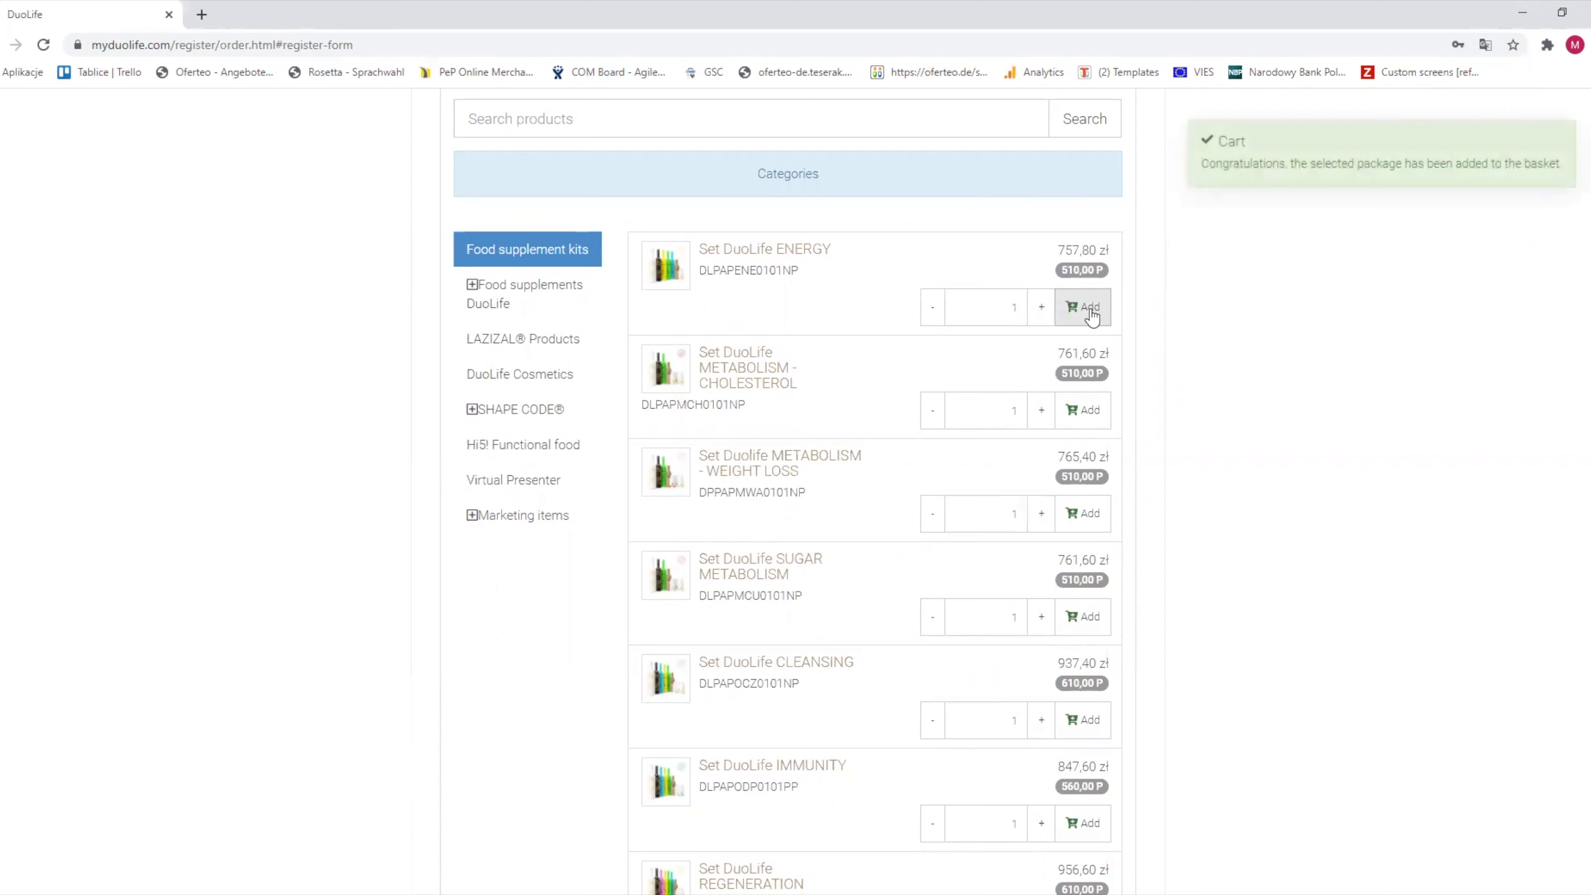
scroll(down, 3)
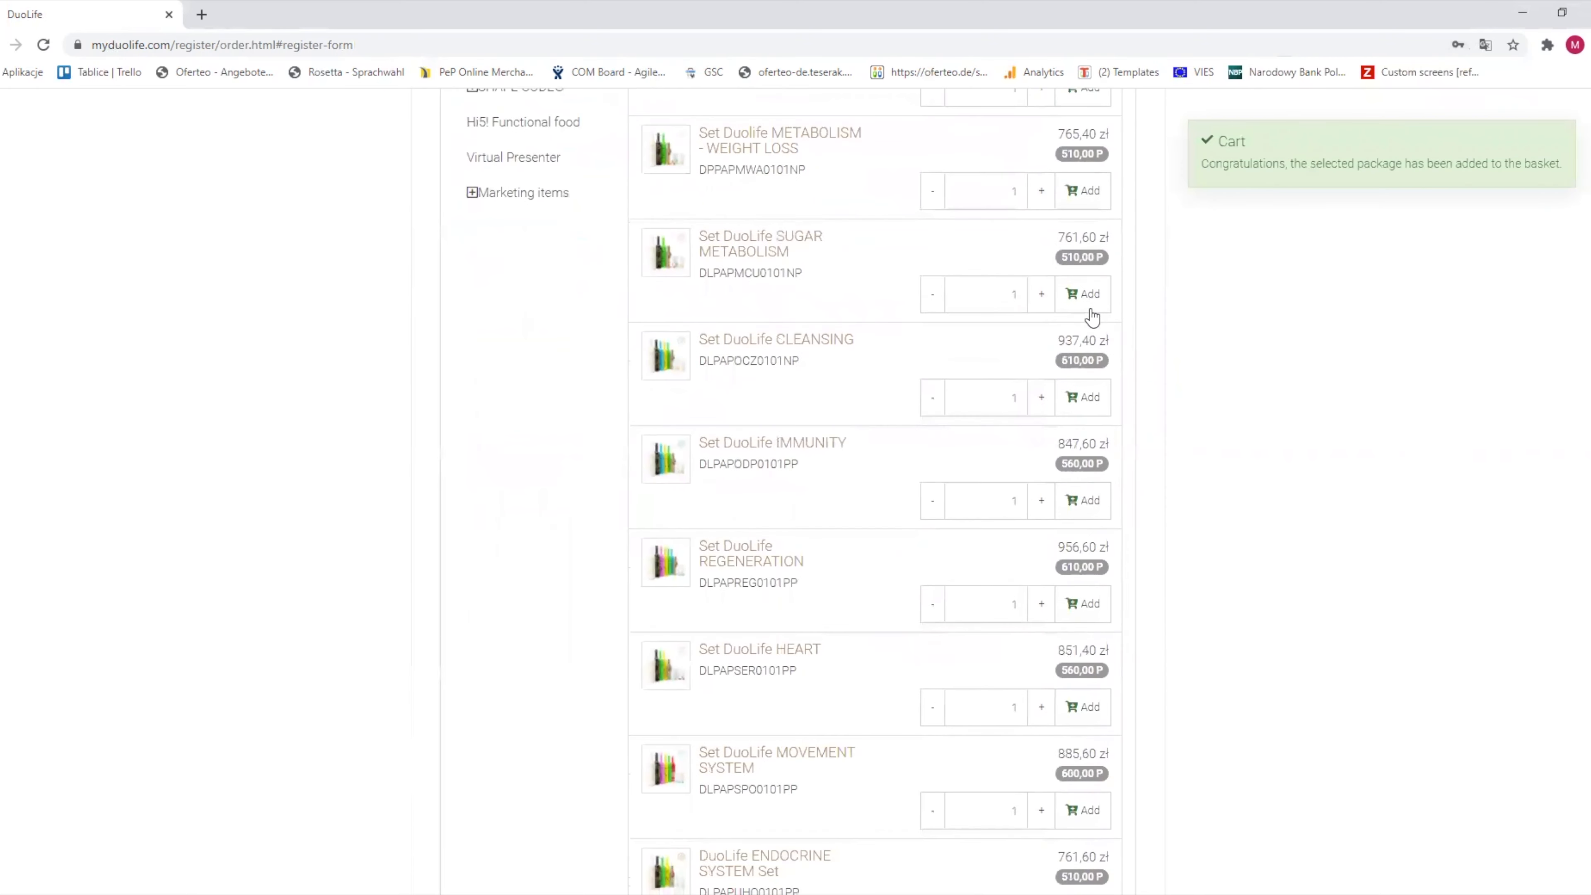
scroll(down, 3)
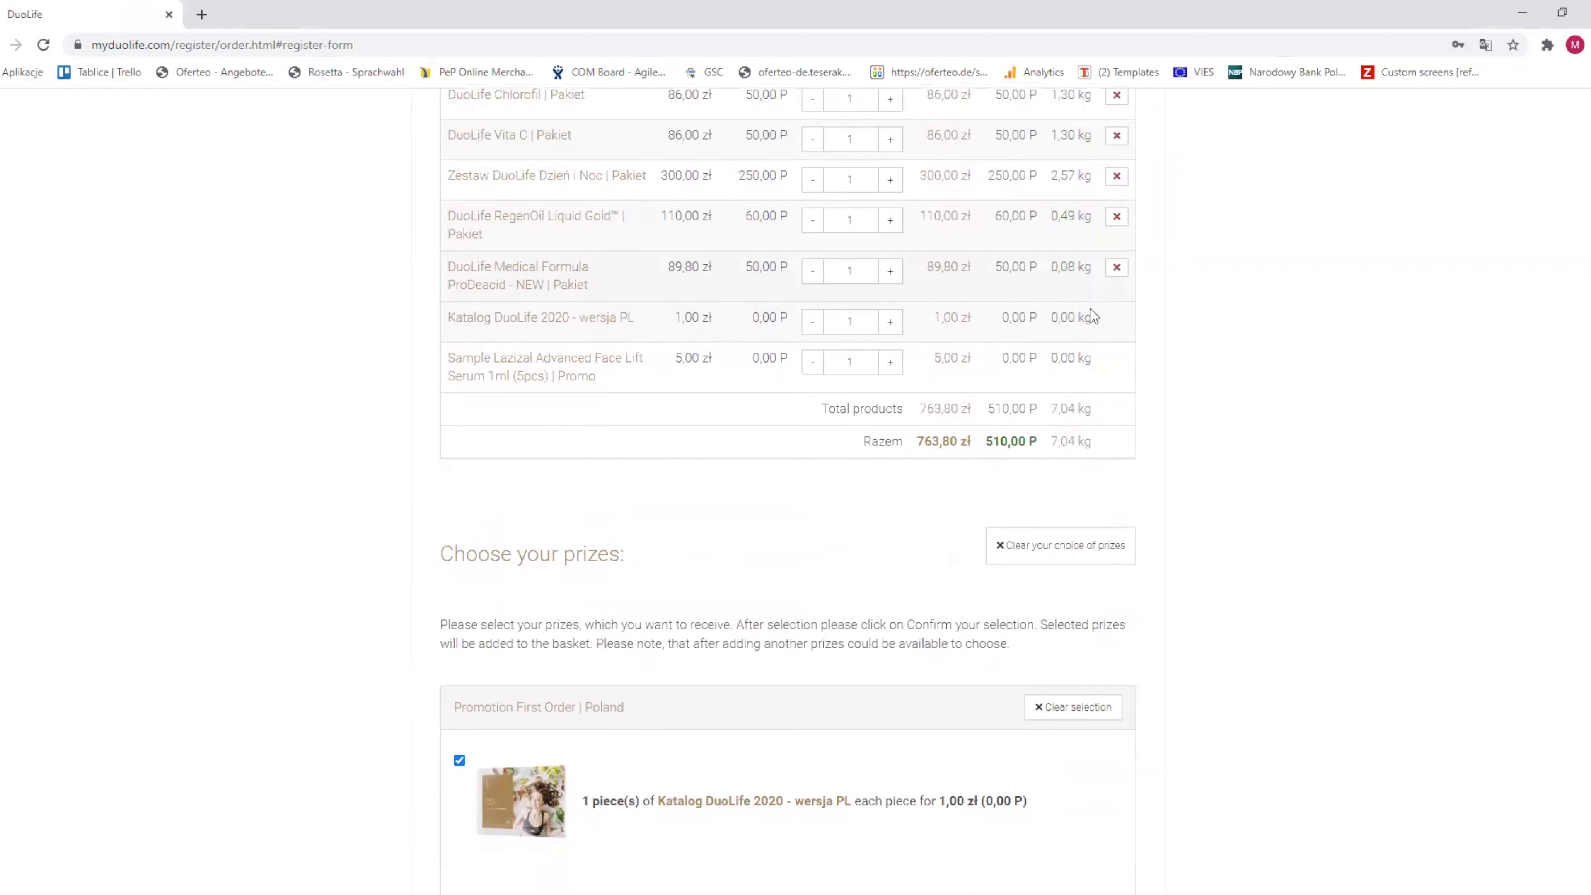
scroll(down, 3)
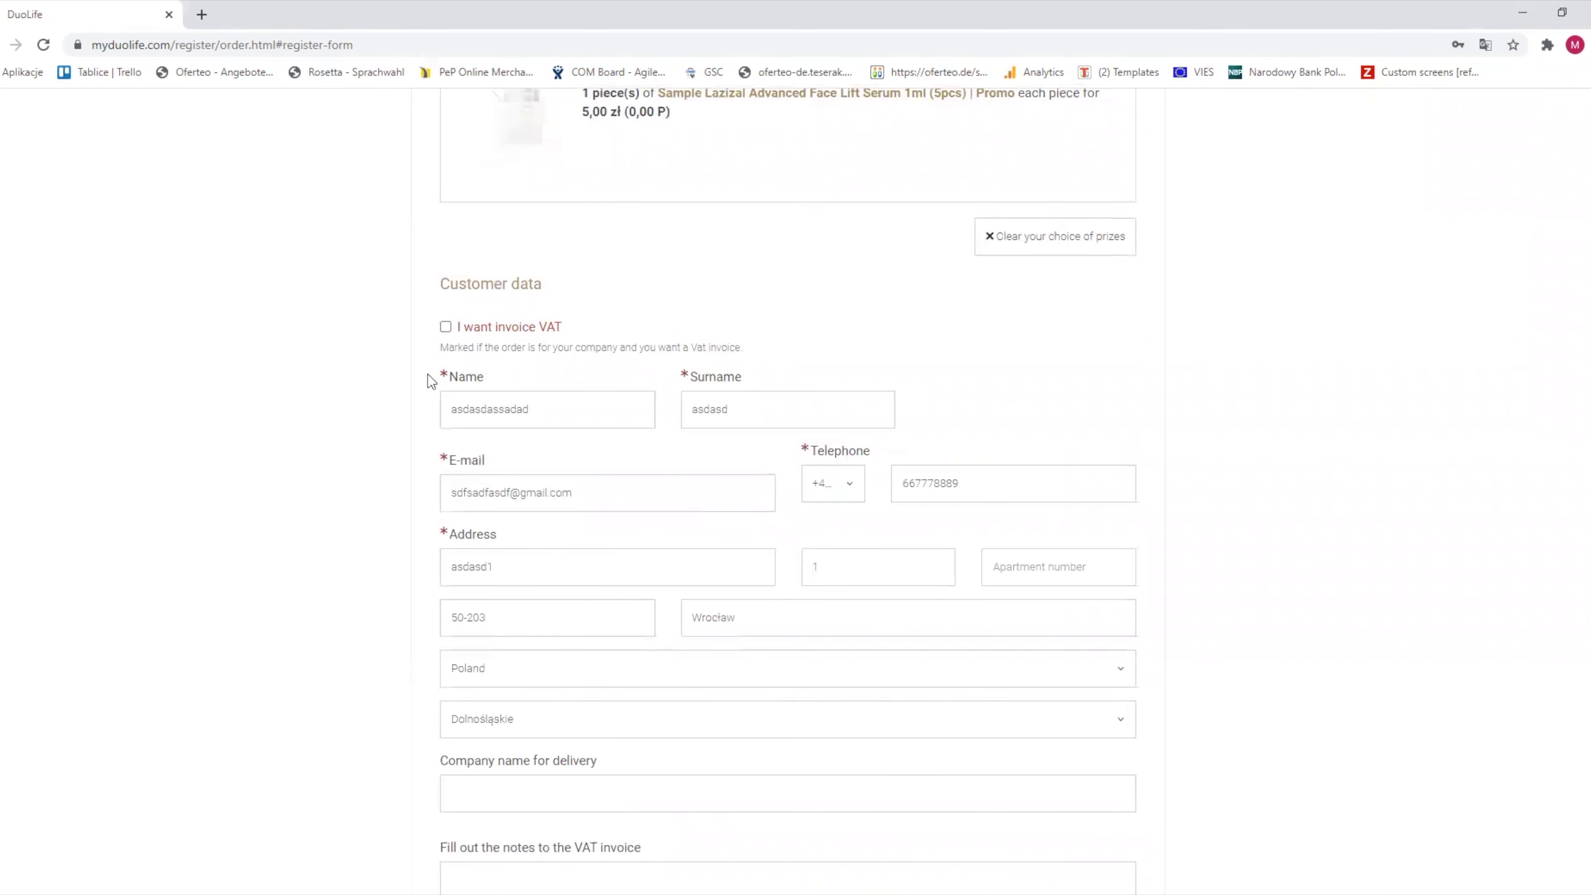
Step: Request a VAT invoice with Polska as the company registration country
click(444, 326)
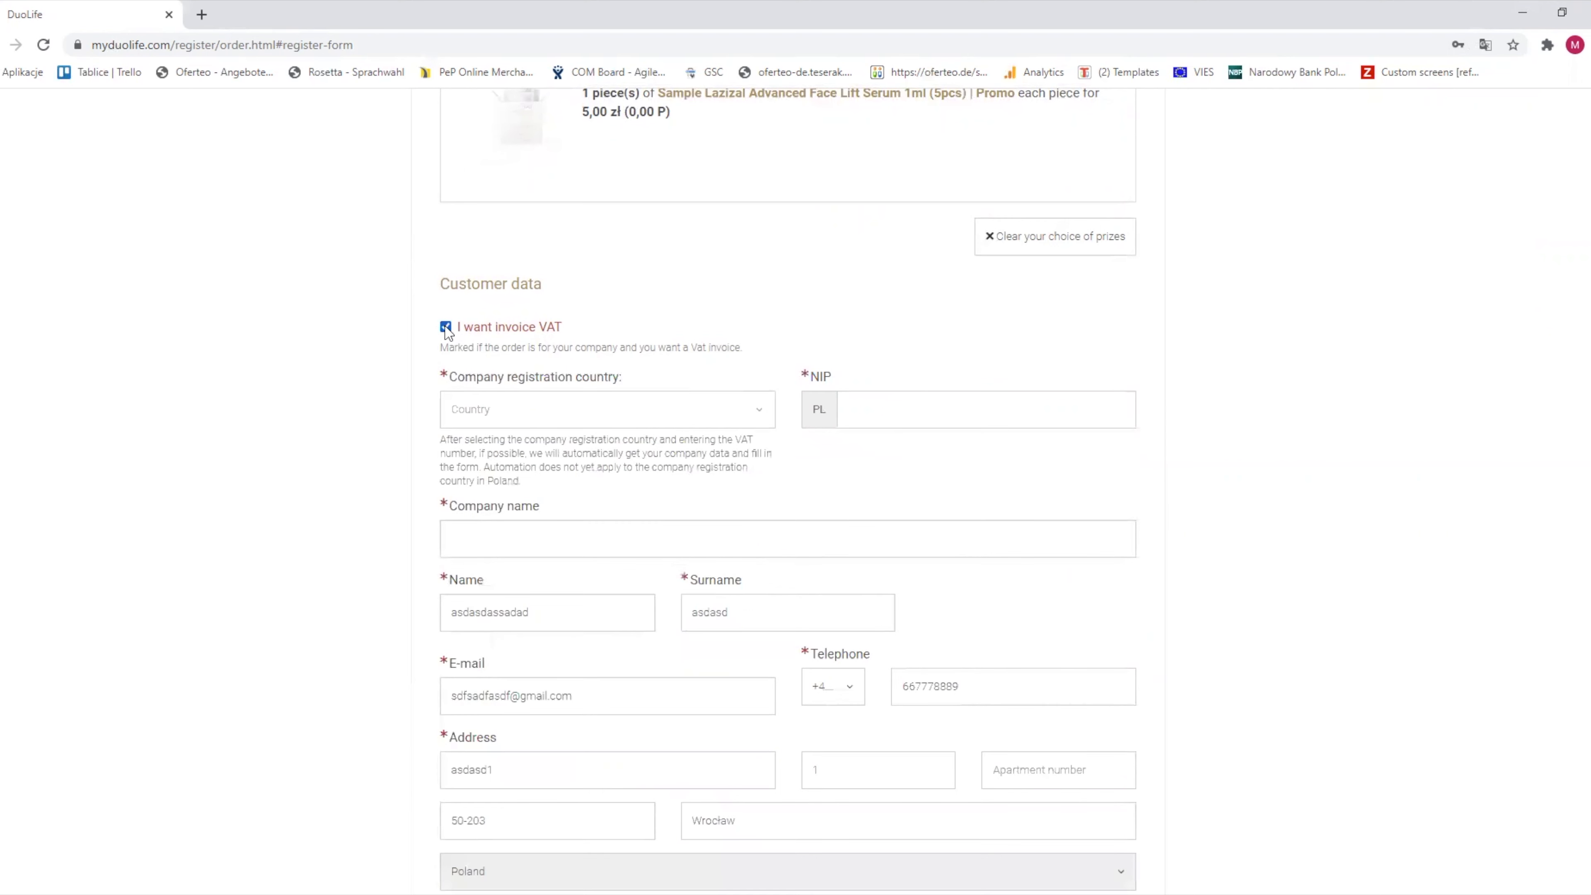
click(606, 409)
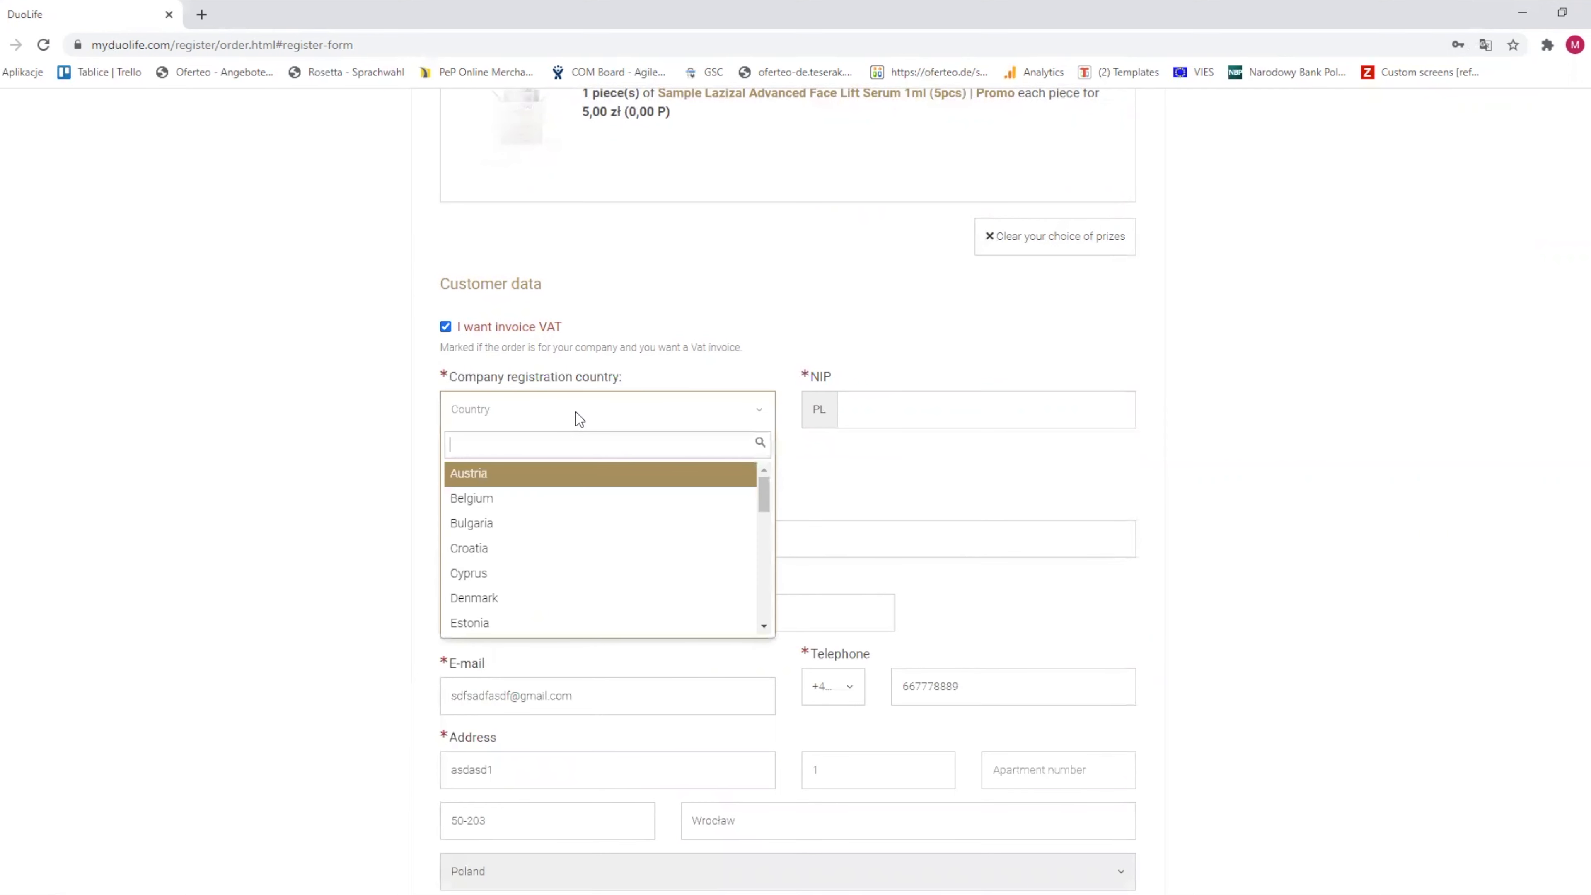
text(pol)
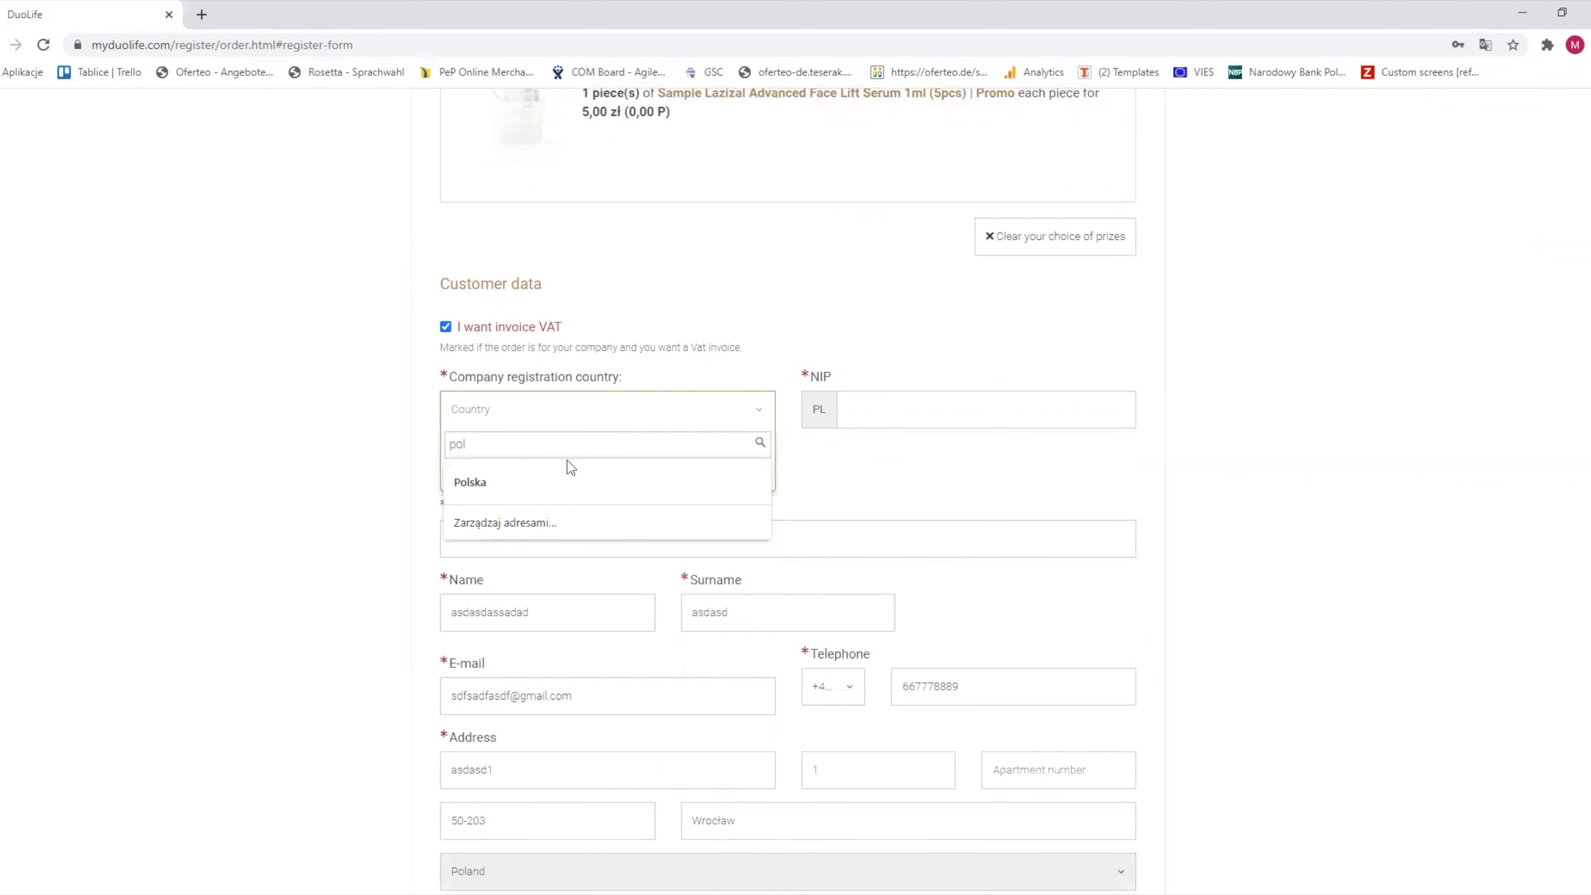
click(470, 482)
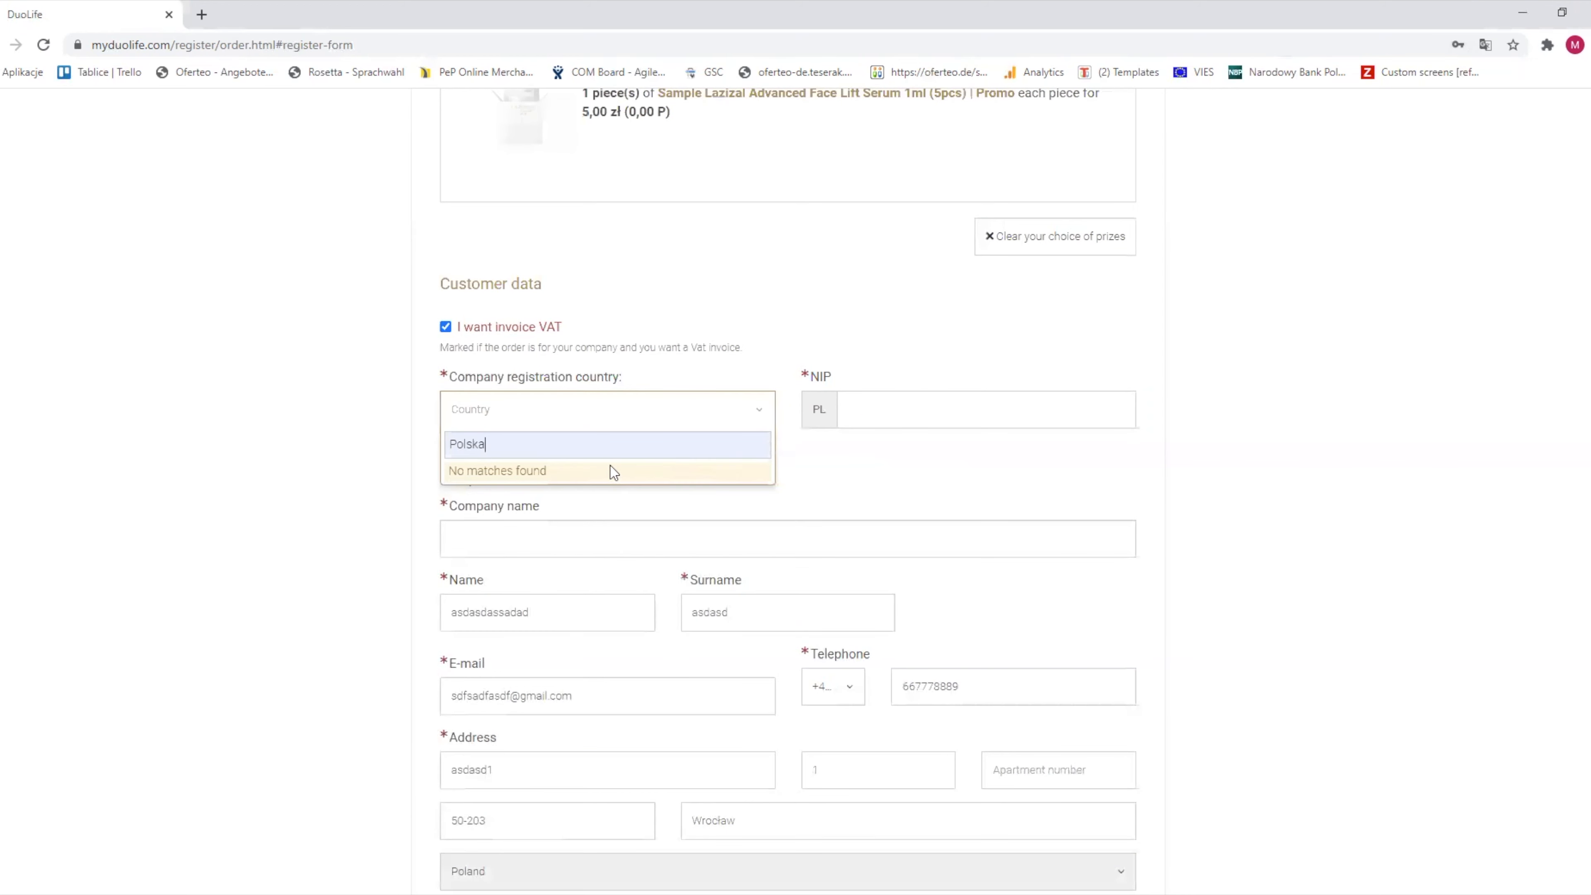
text(Pola)
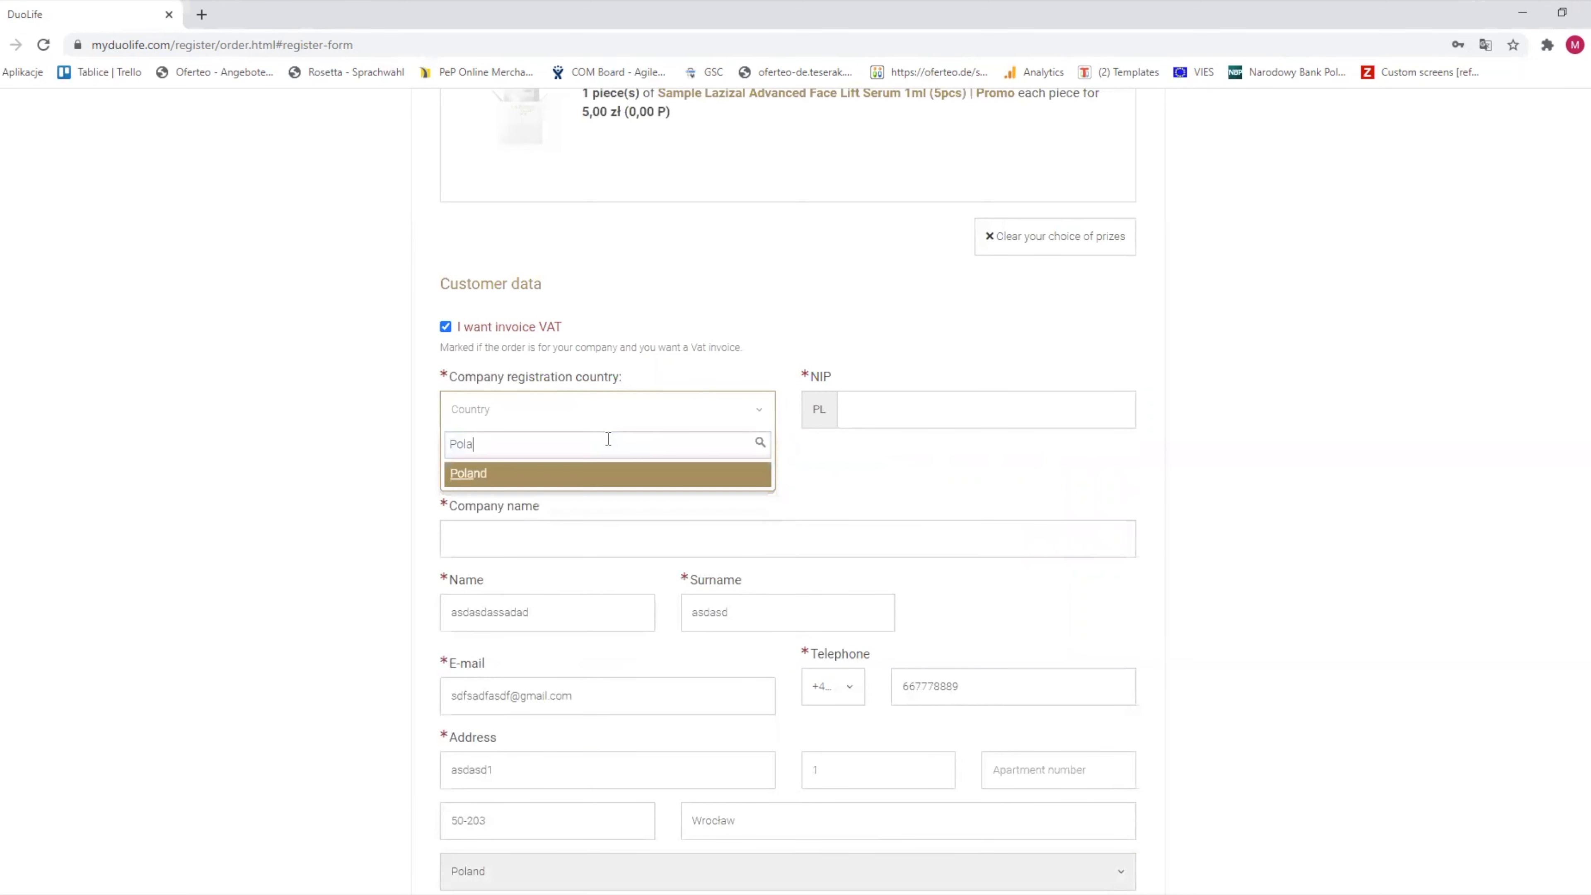
click(467, 473)
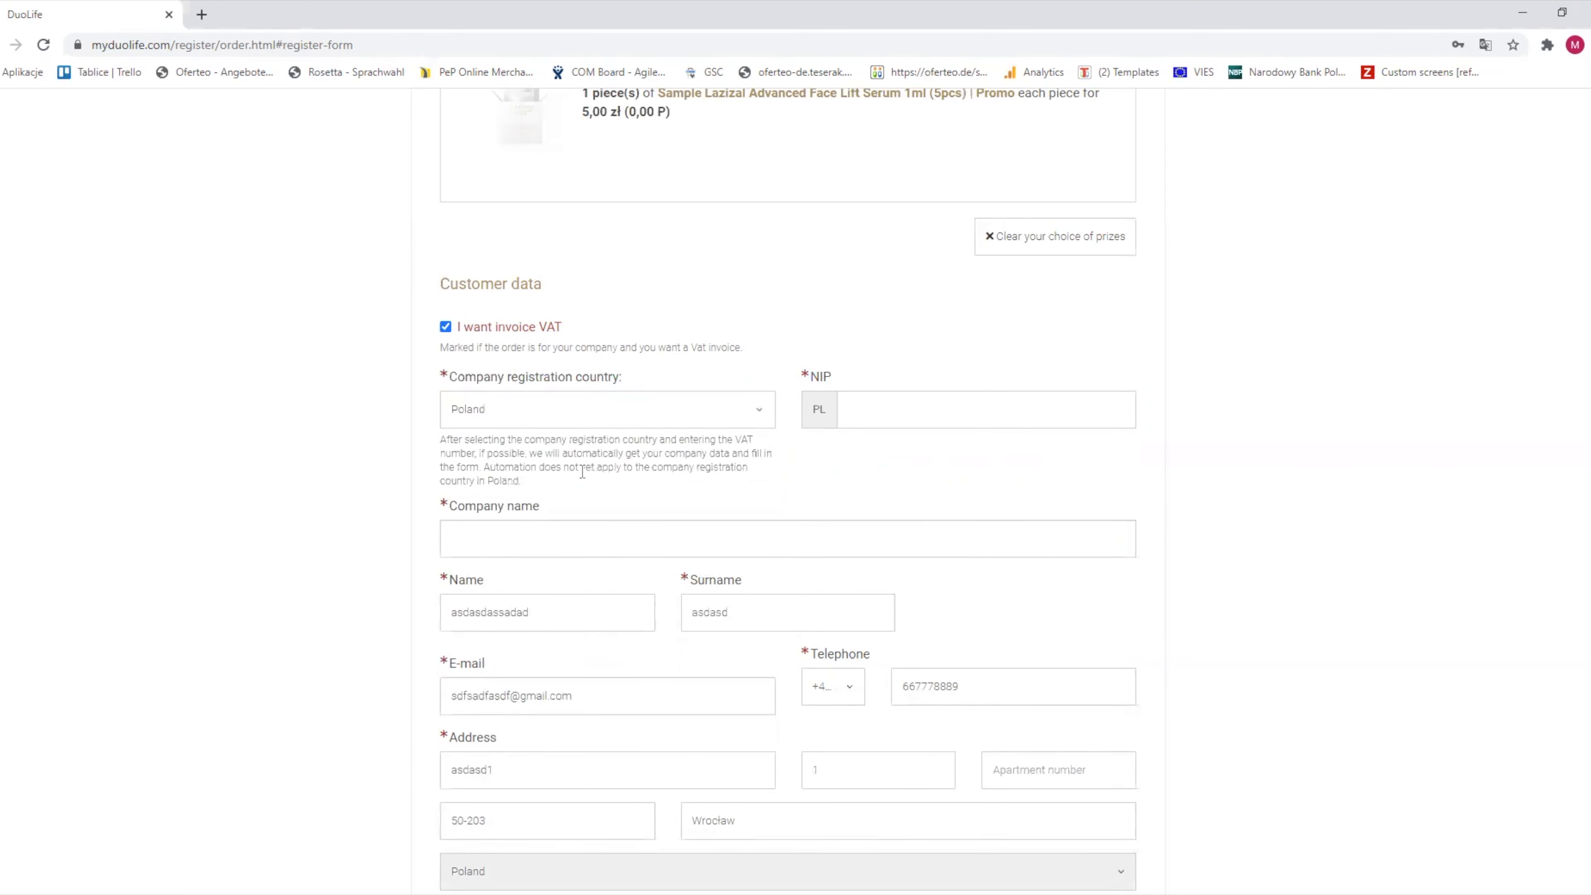
text(89718656)
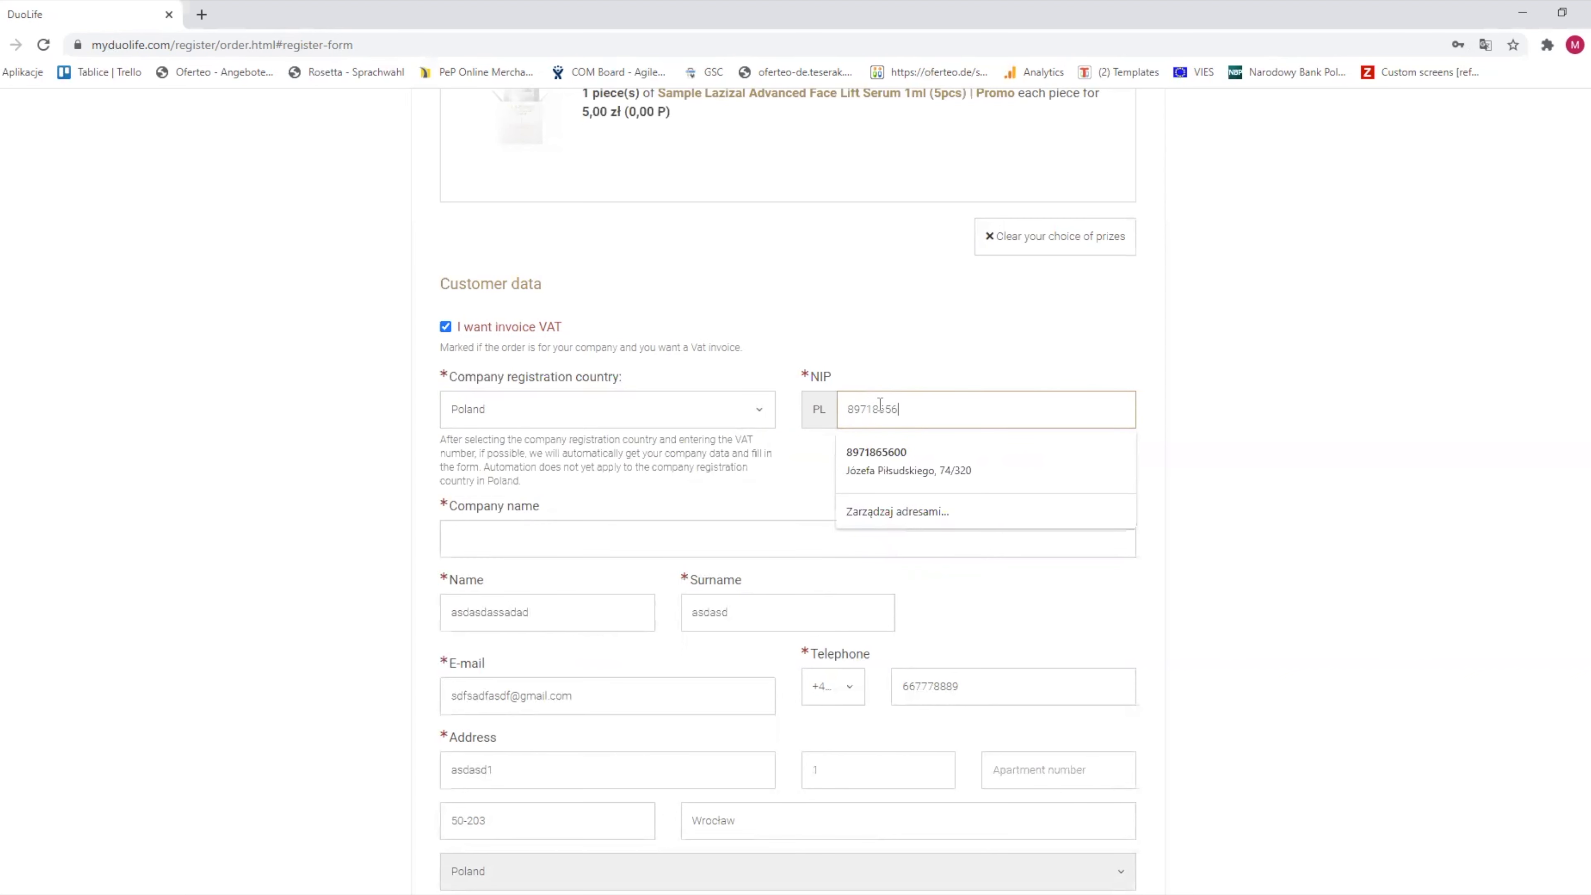
click(875, 452)
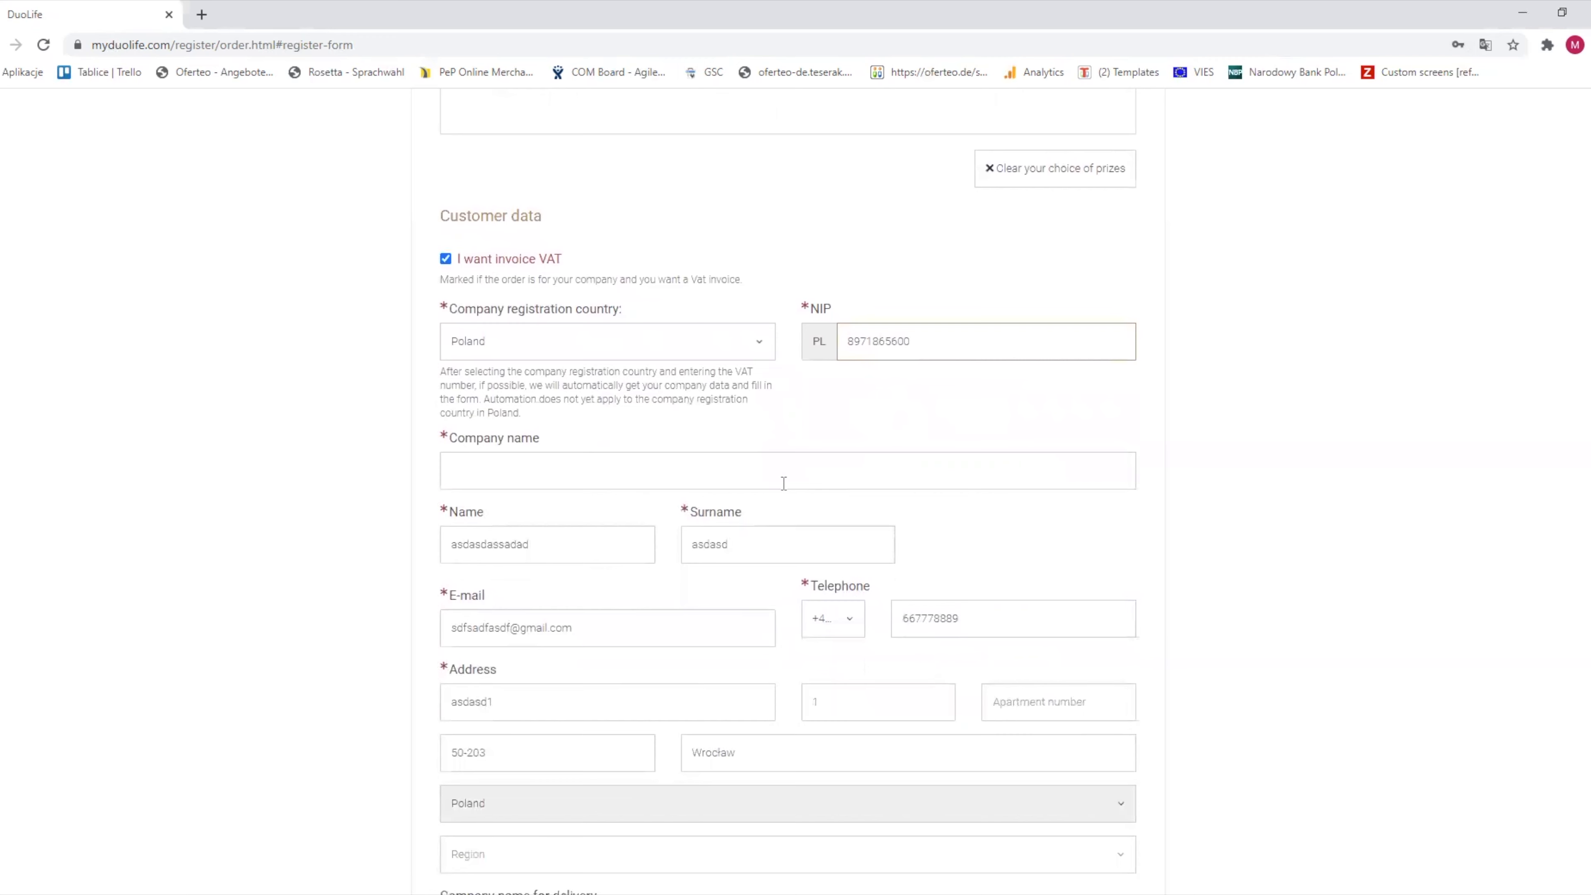
click(985, 340)
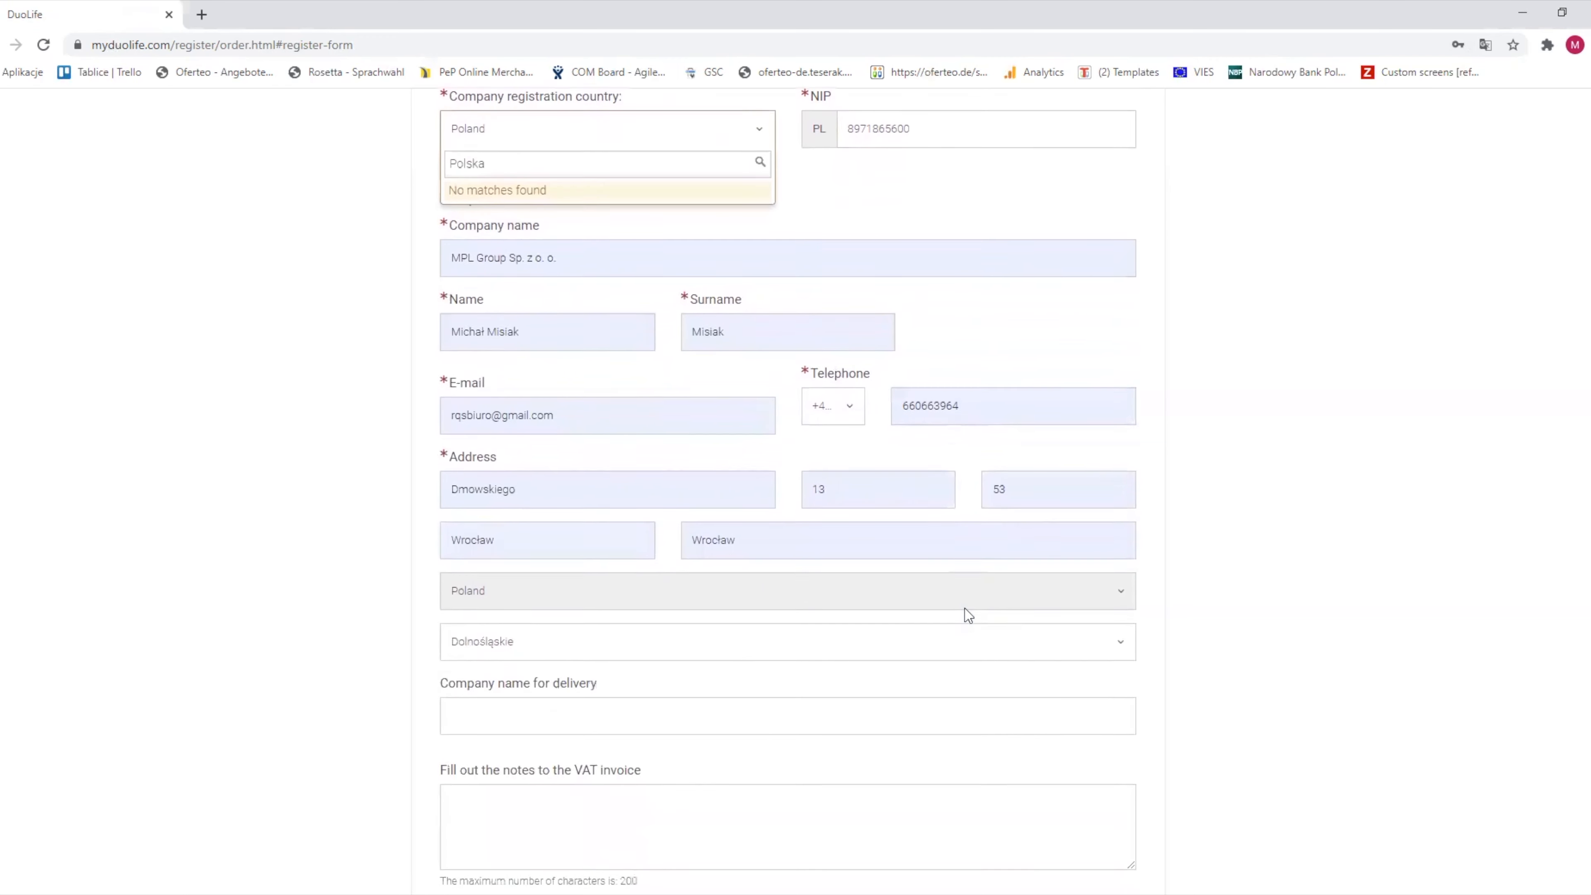
scroll(down, 3)
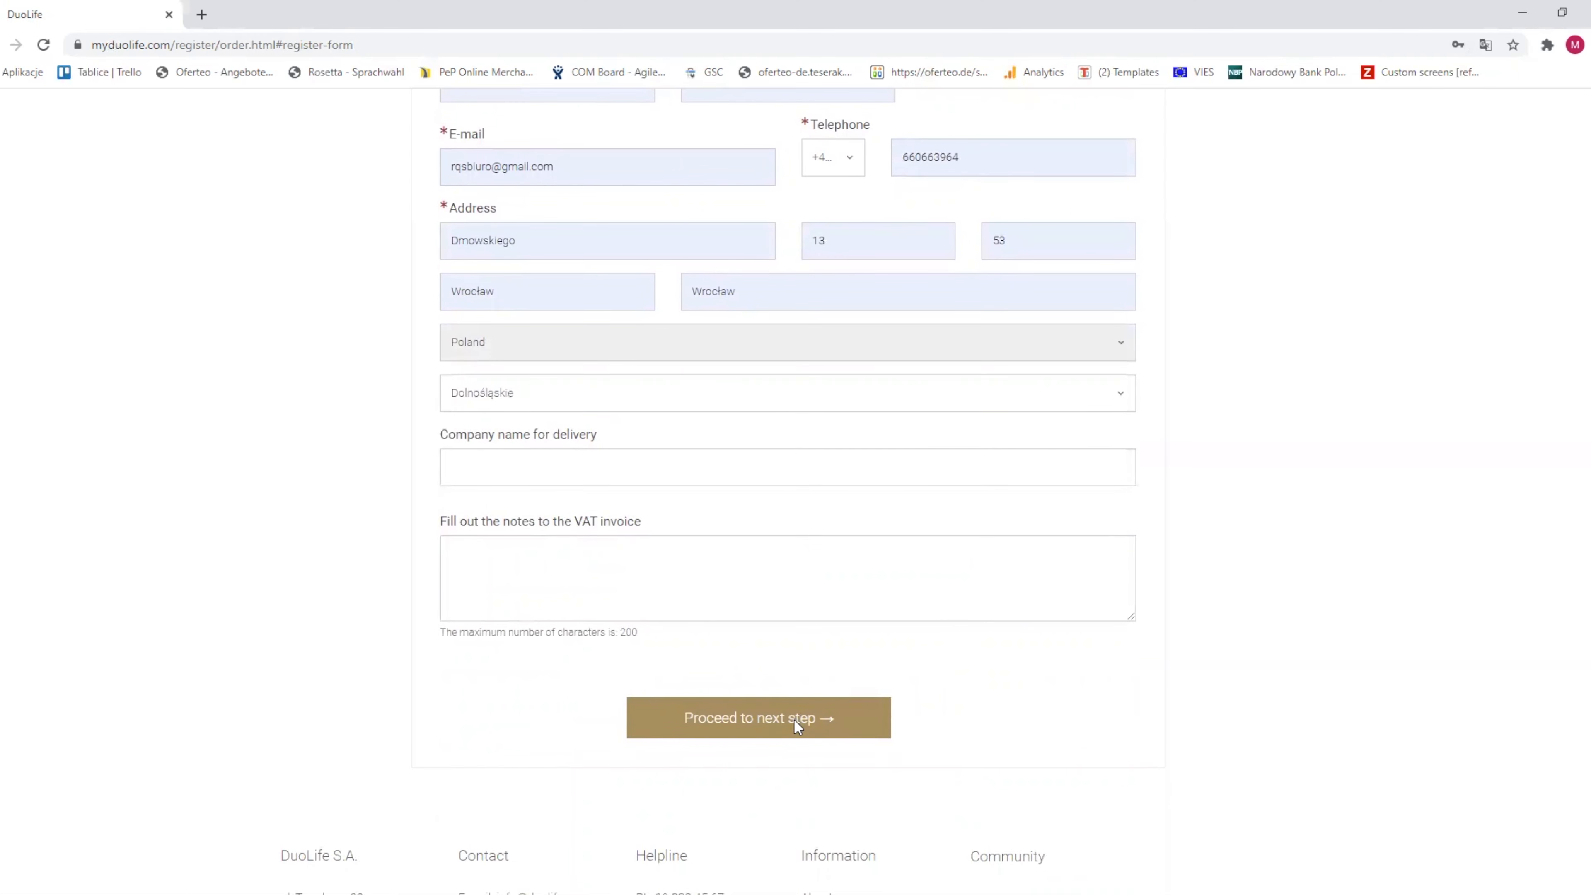
Step: Fix the invalid postal code to 50-203 and continue to the shipping and payment step
scroll(down, 3)
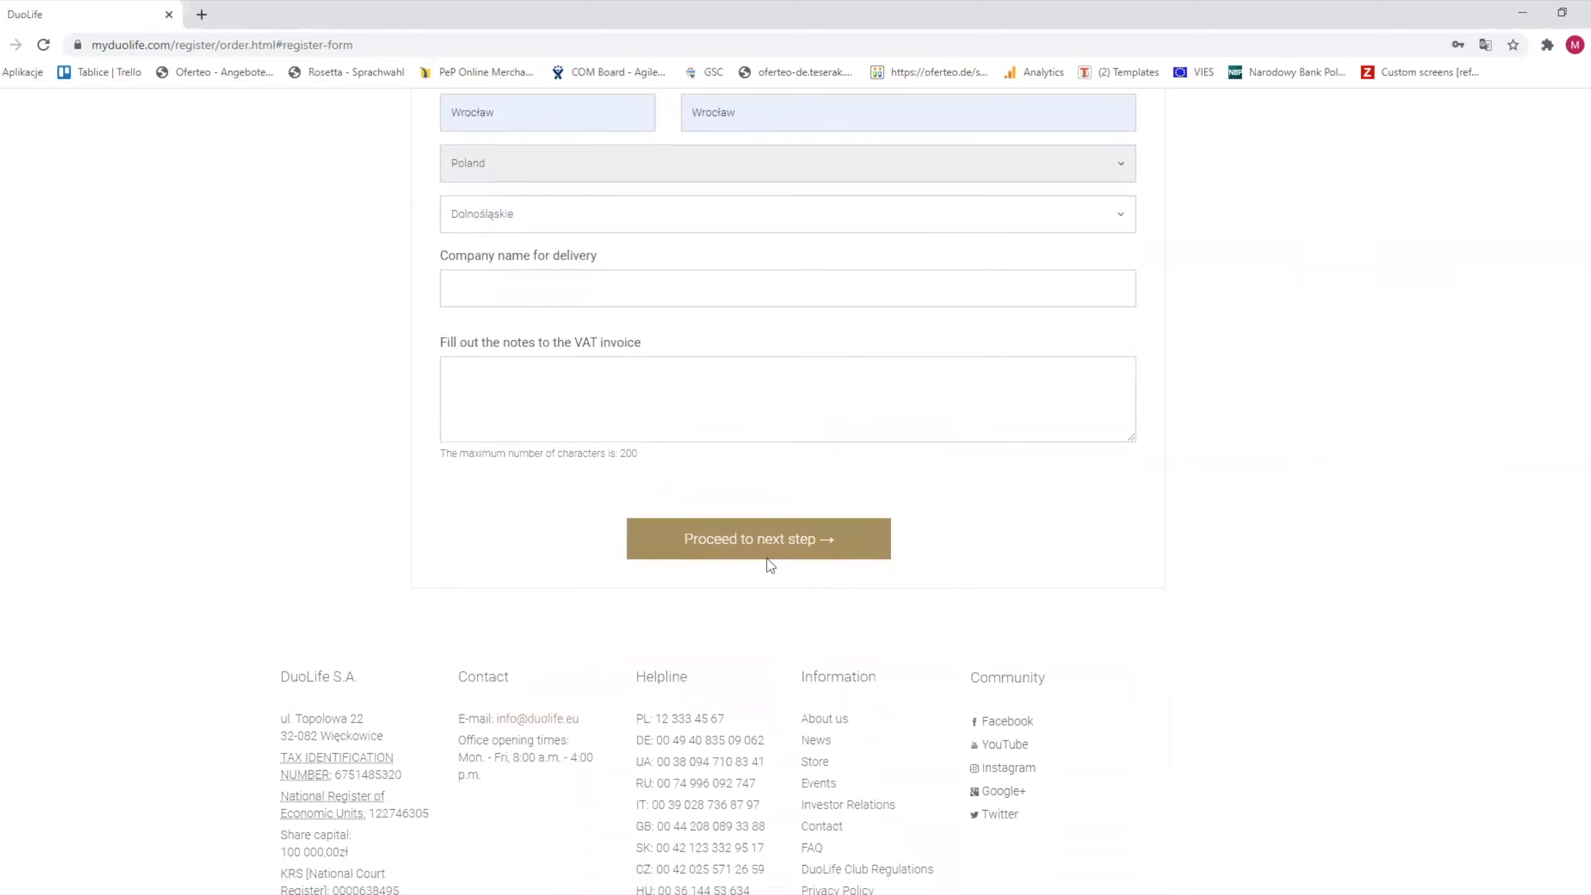
click(757, 539)
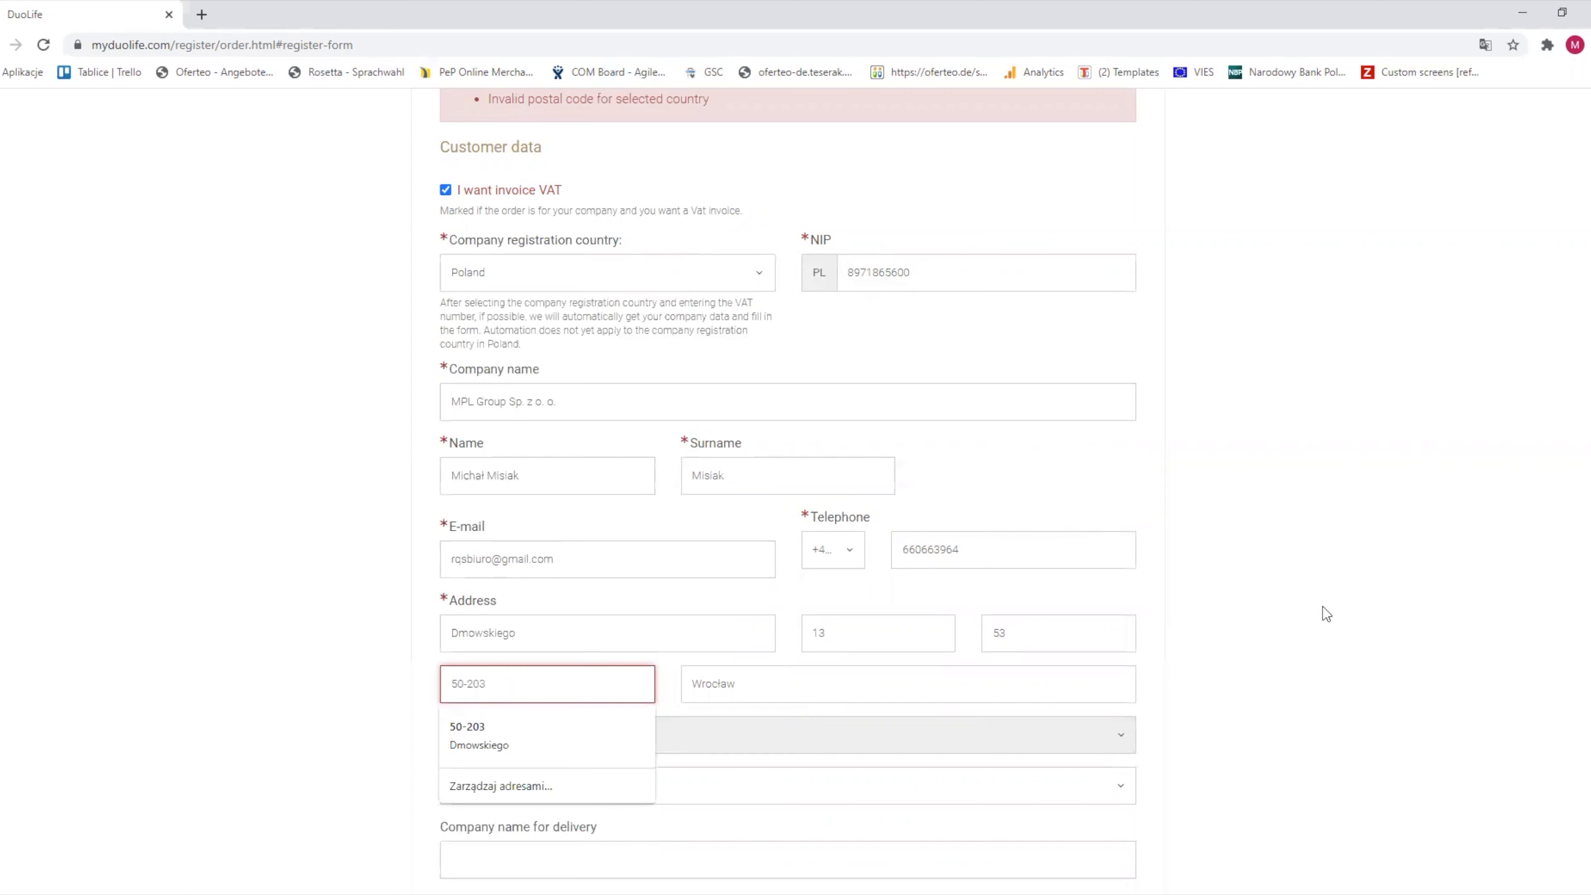
scroll(down, 3)
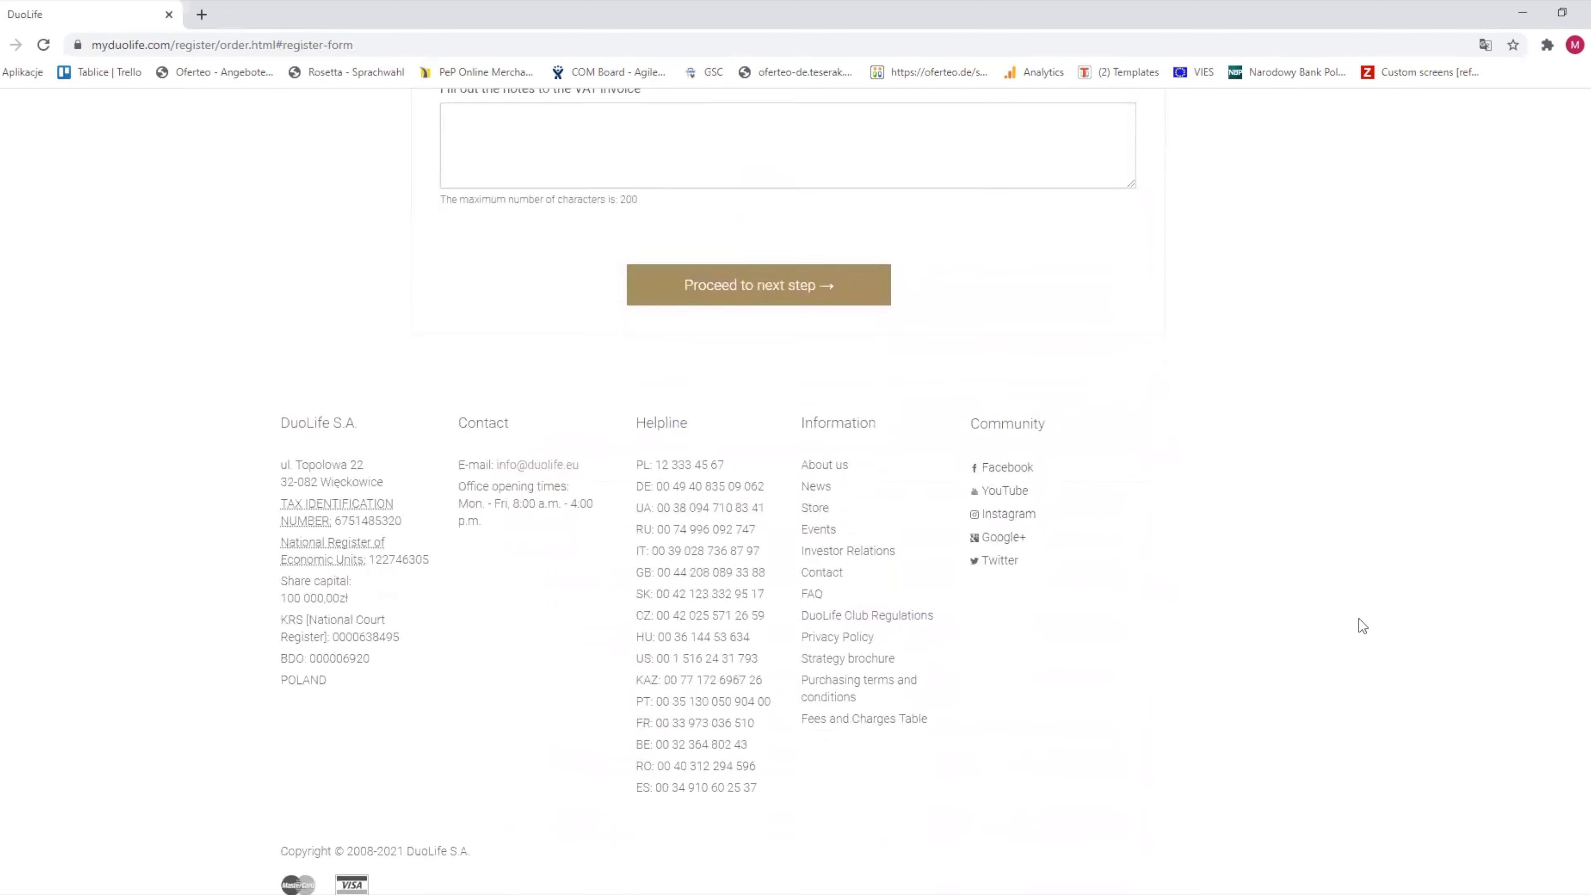
click(757, 285)
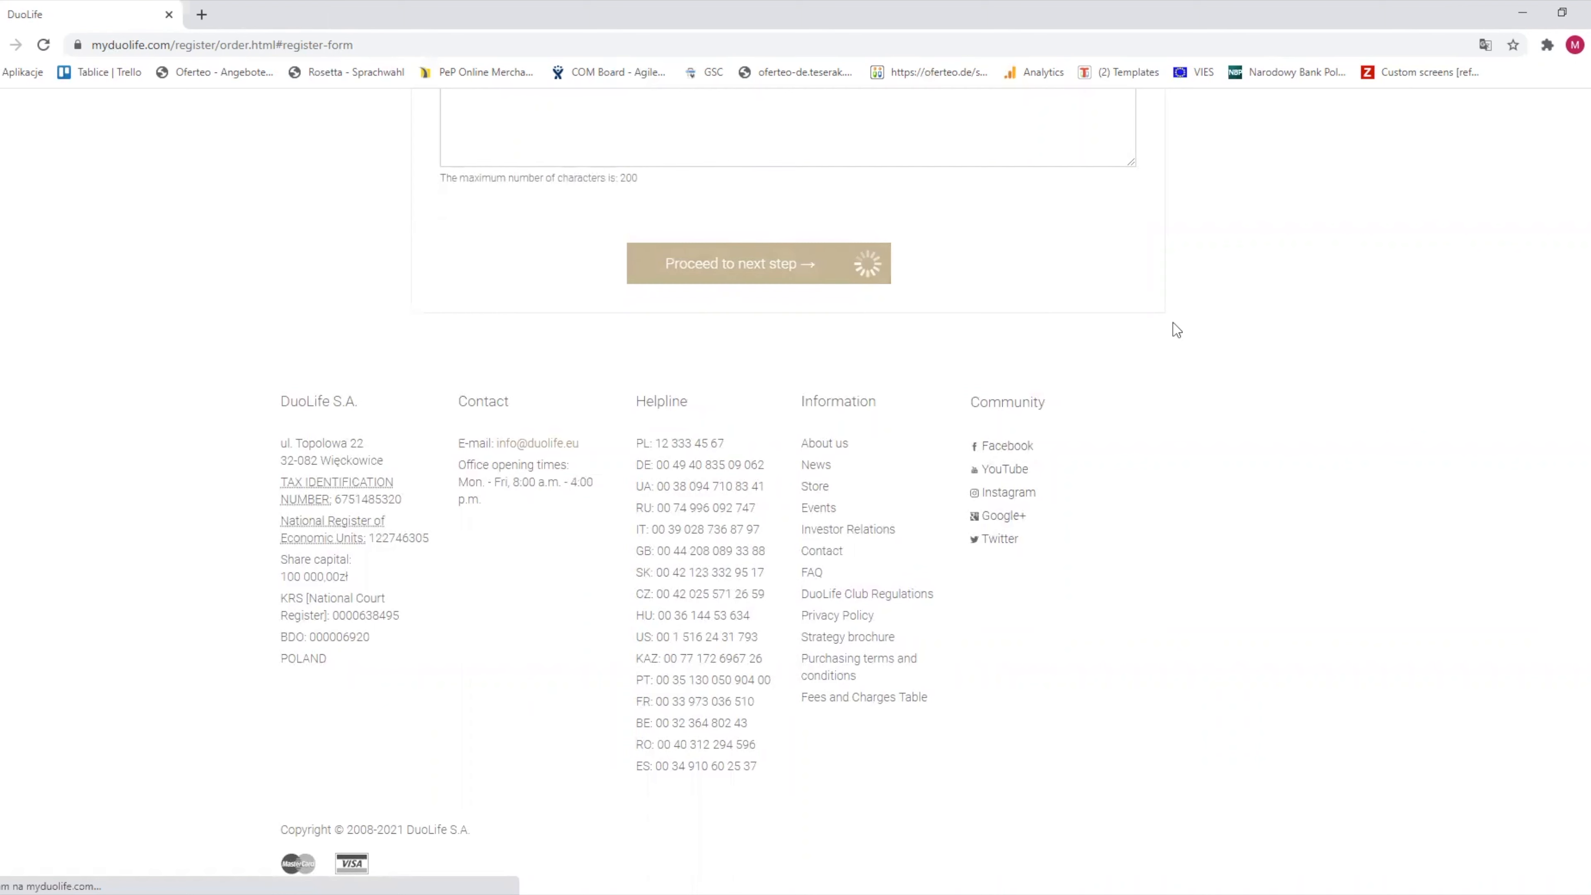
click(759, 263)
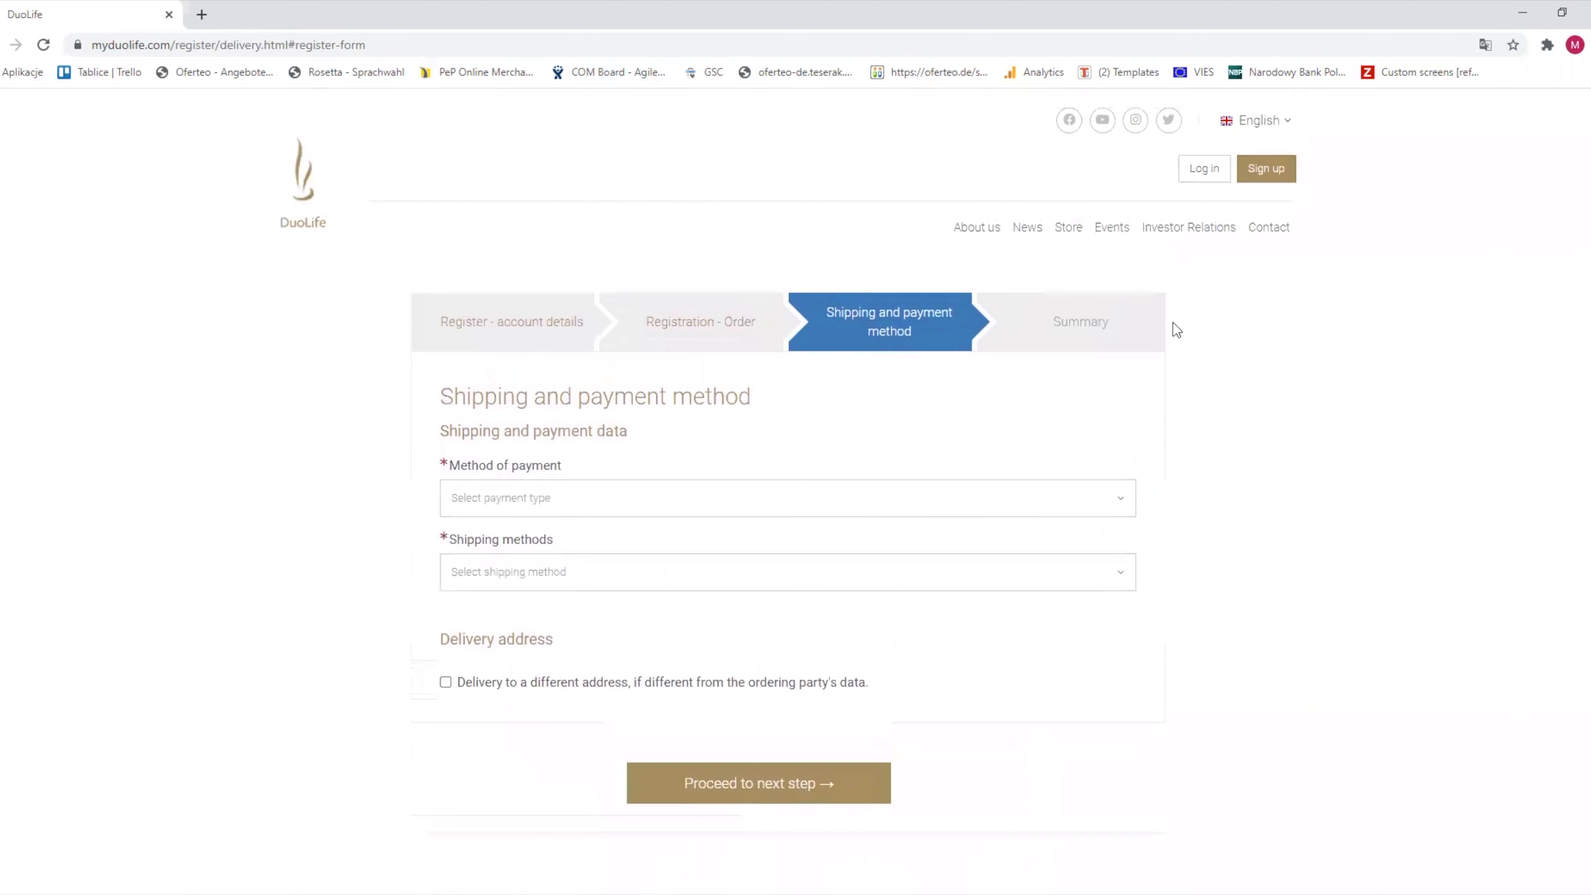
Step: Choose Online payment (credit card) and UPS Courier shipping
click(786, 497)
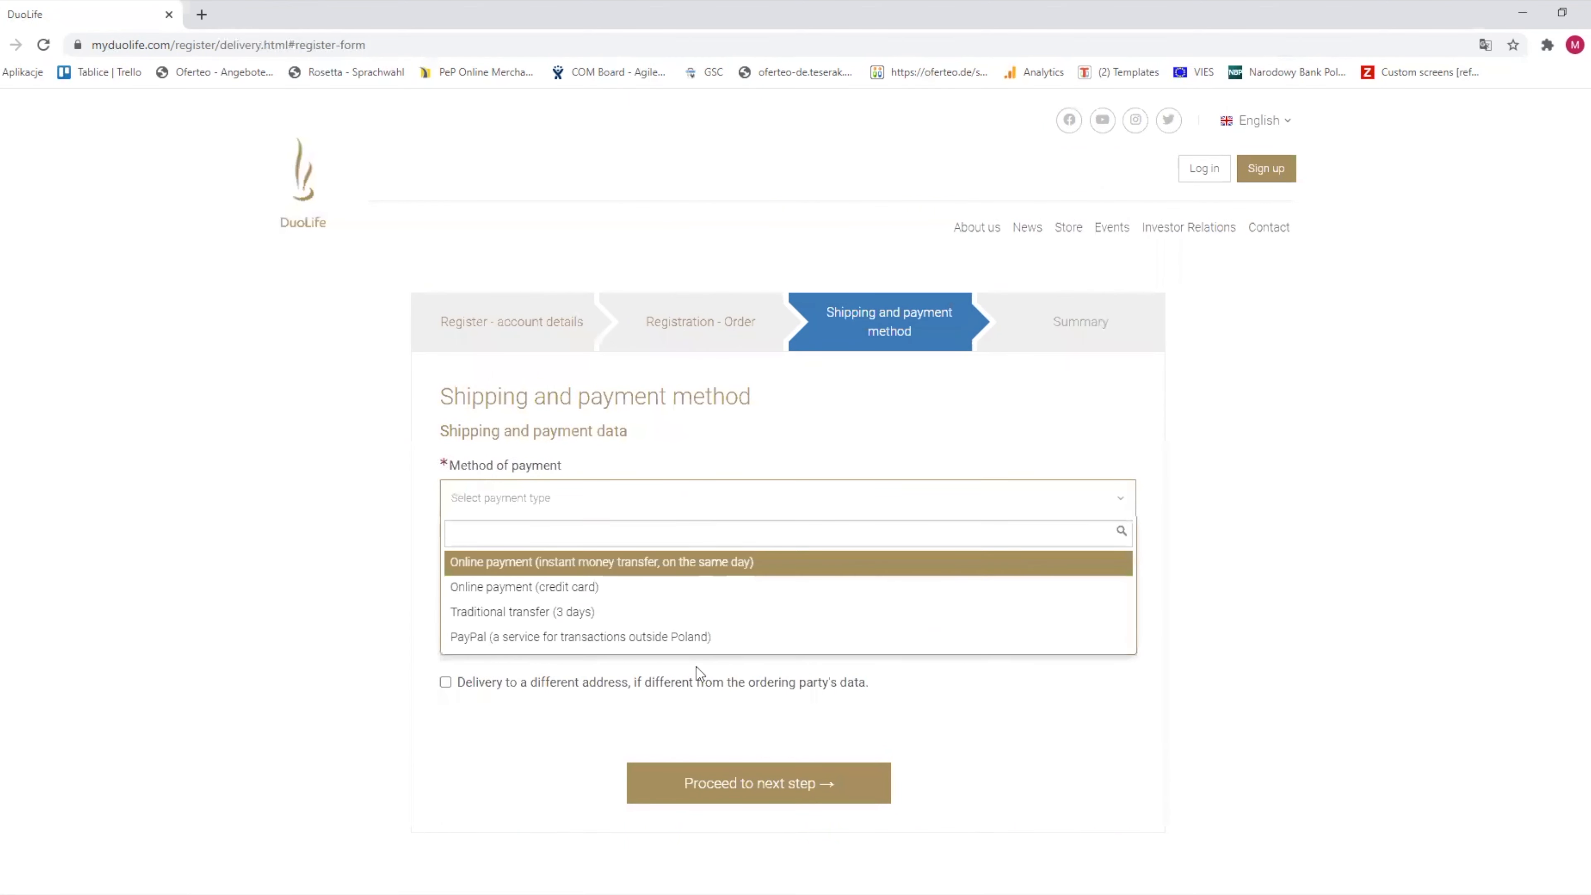
mouse_move(580, 636)
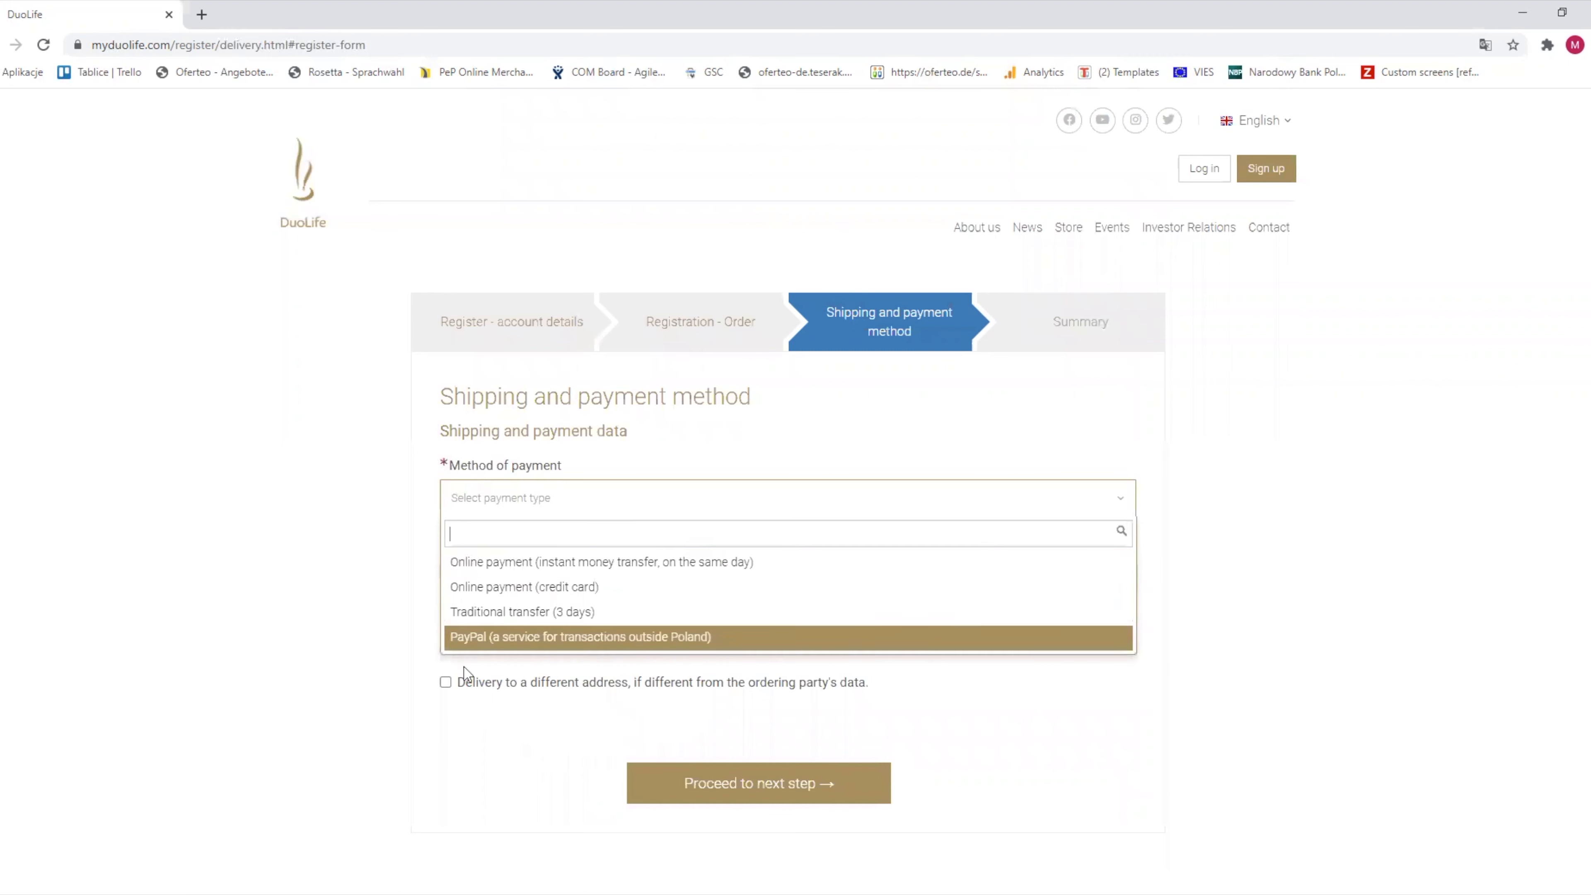
click(524, 587)
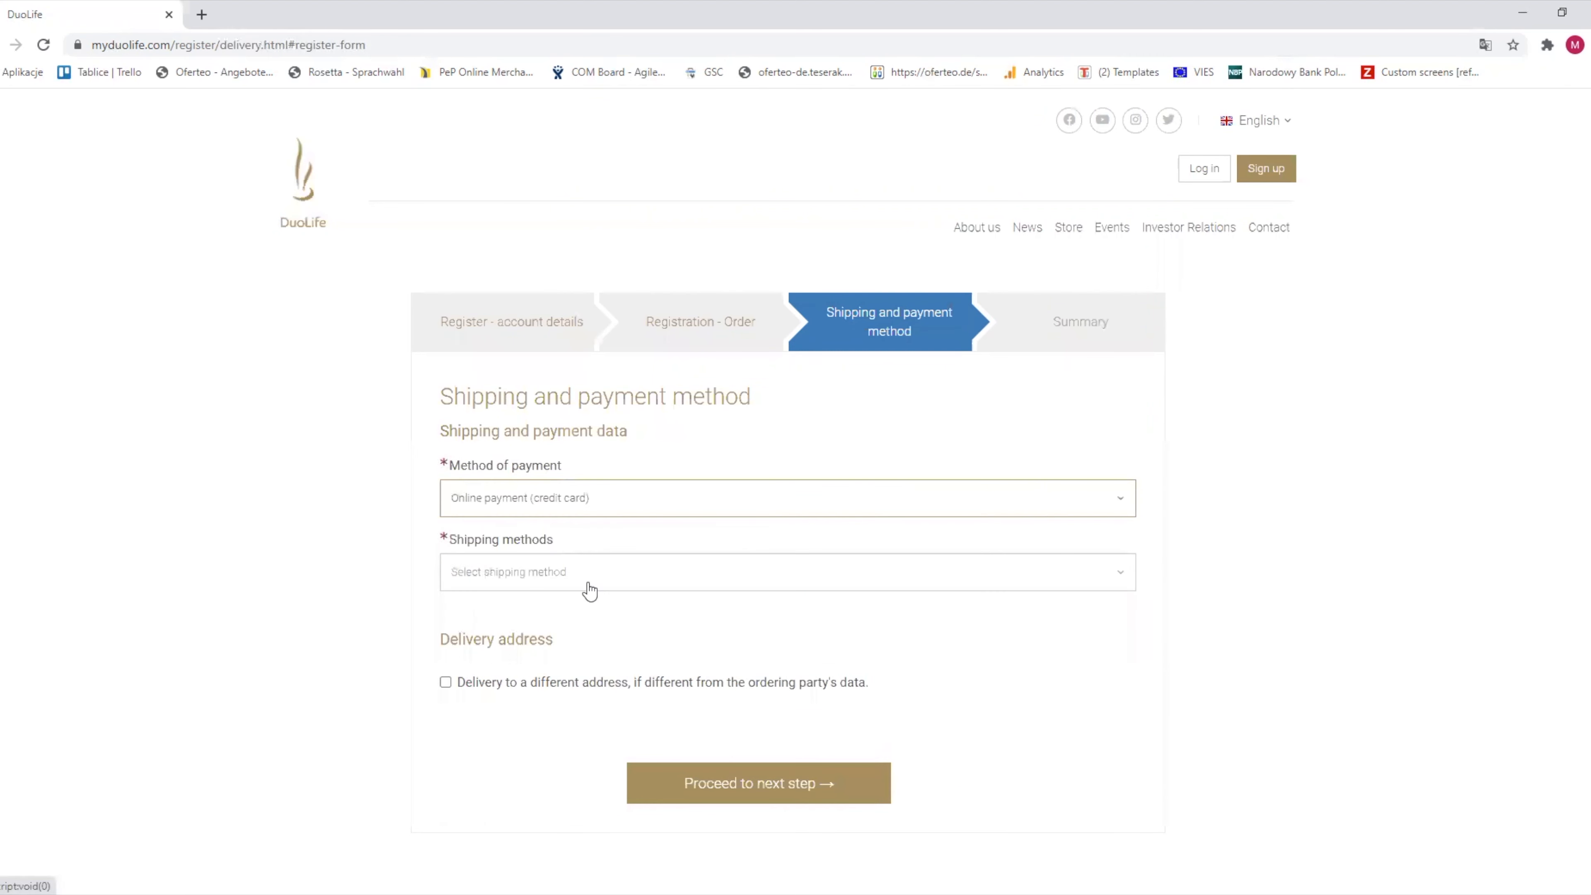
click(787, 571)
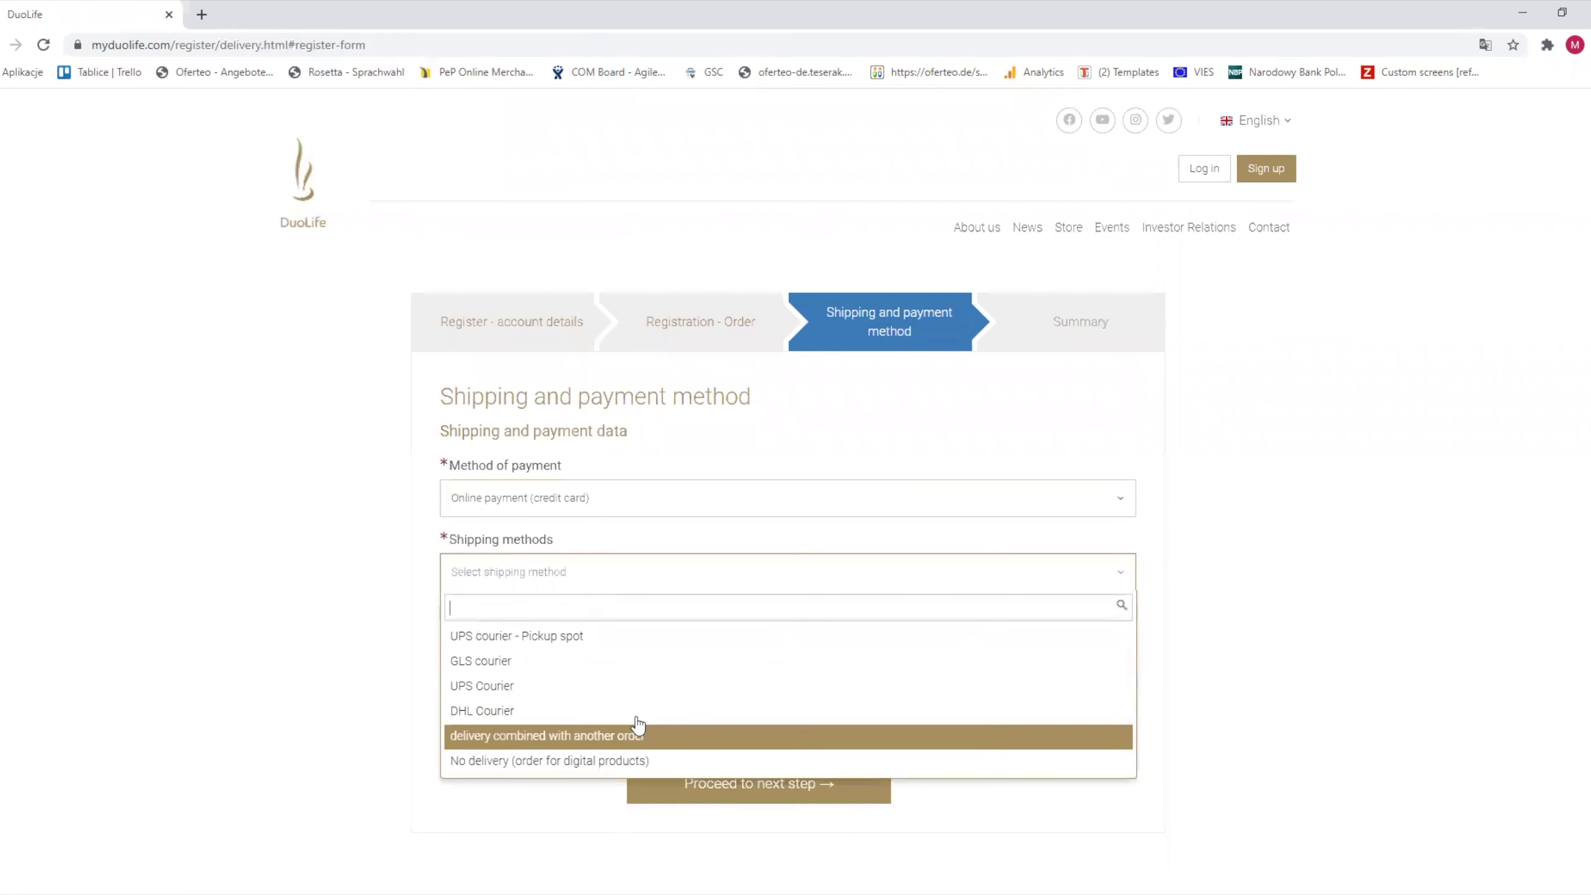
mouse_move(644, 661)
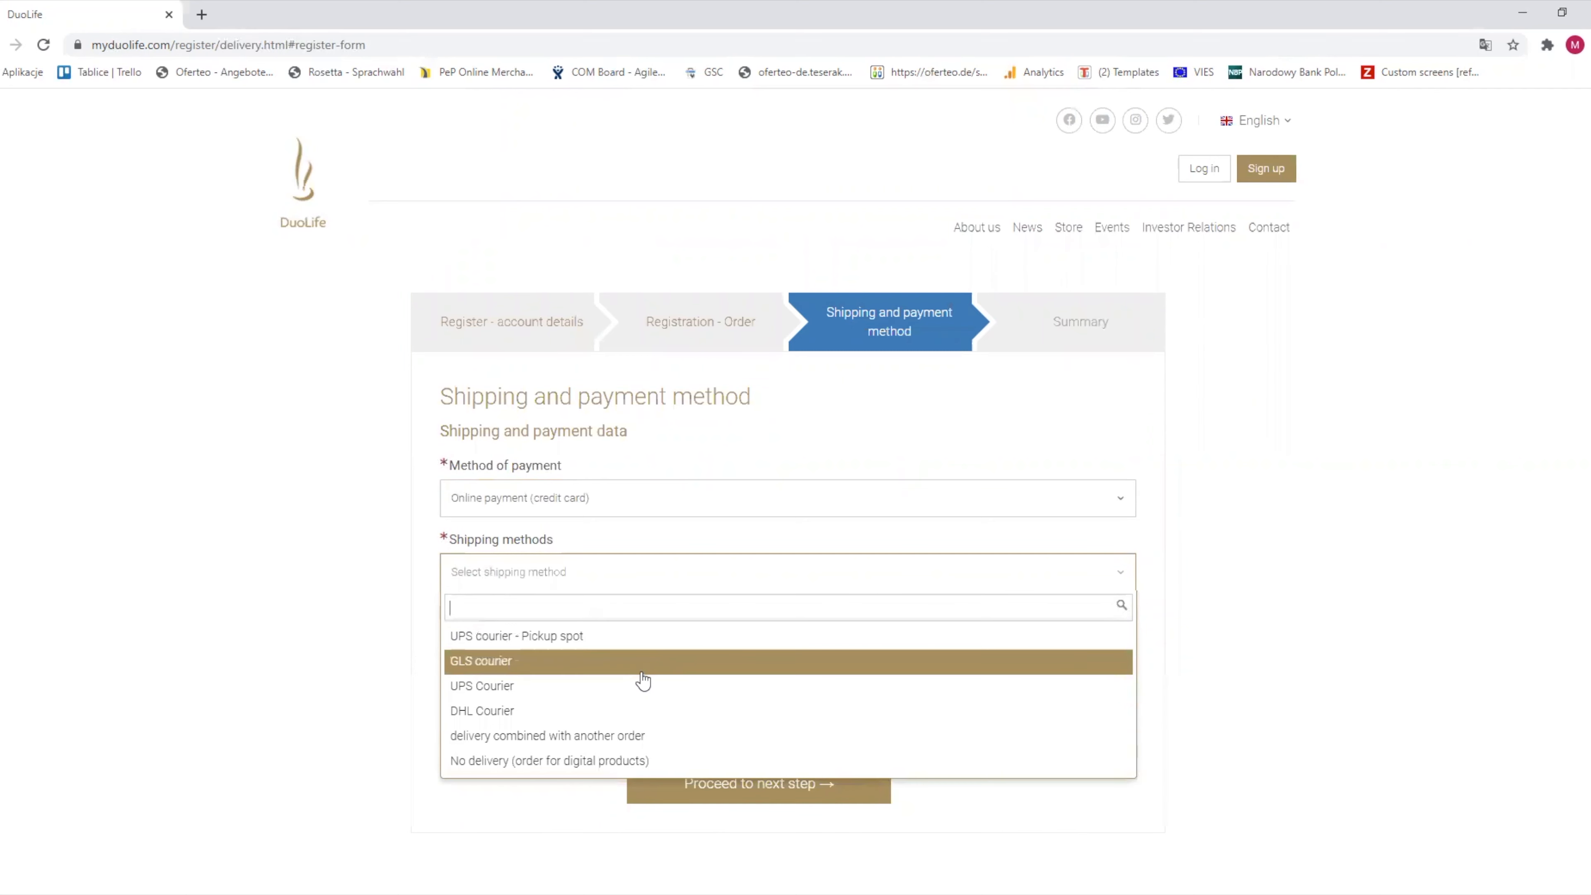
click(482, 685)
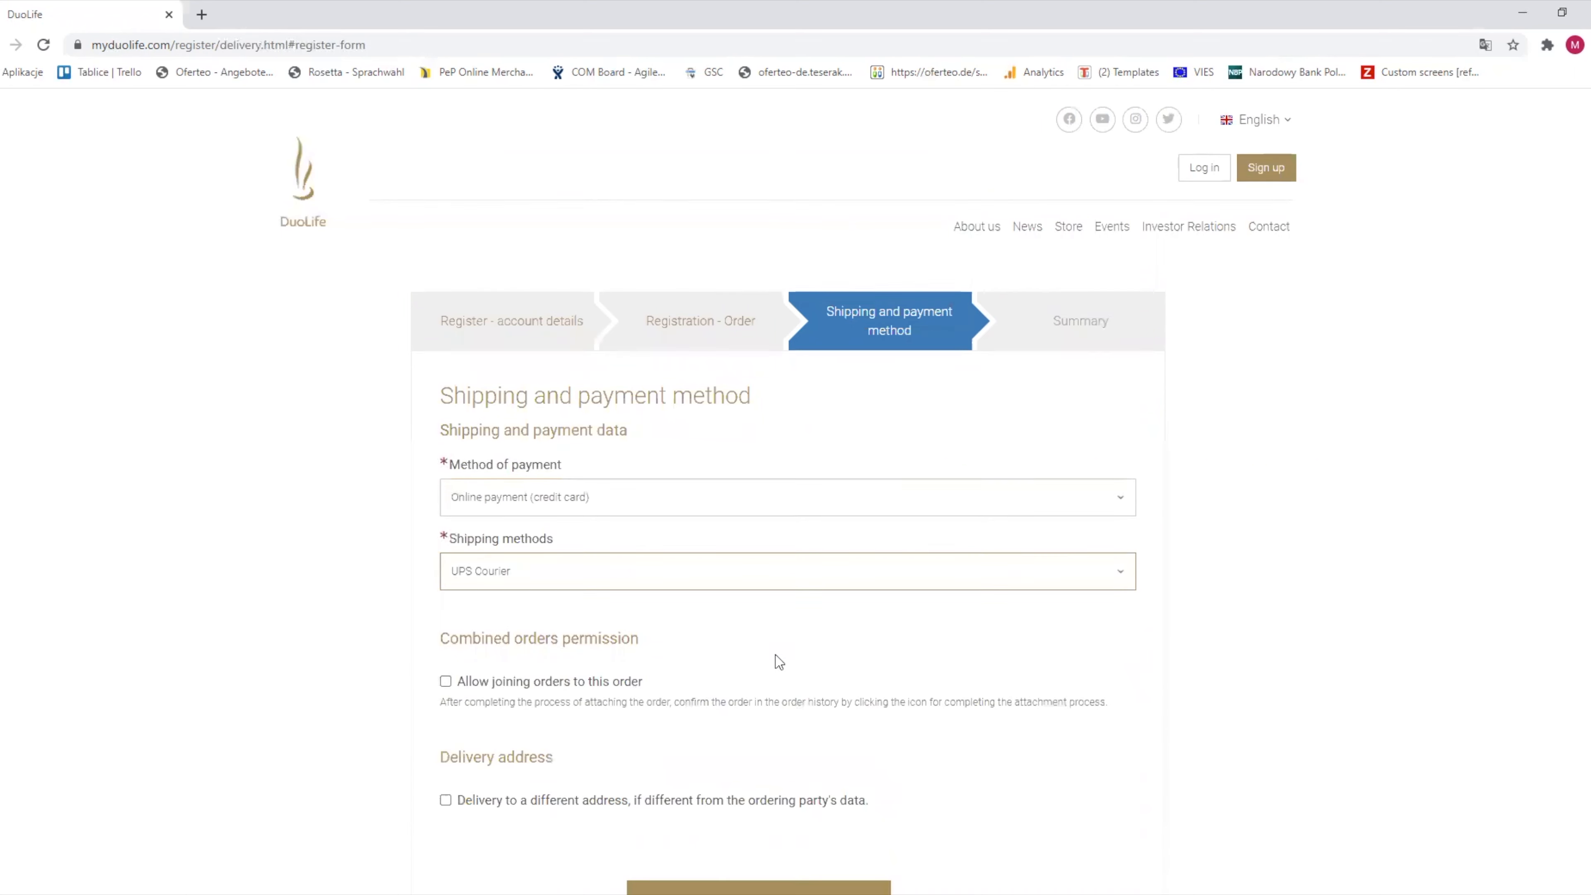
Step: Tick then untick Delivery to a different address, keeping delivery at the ordering party's address
scroll(down, 3)
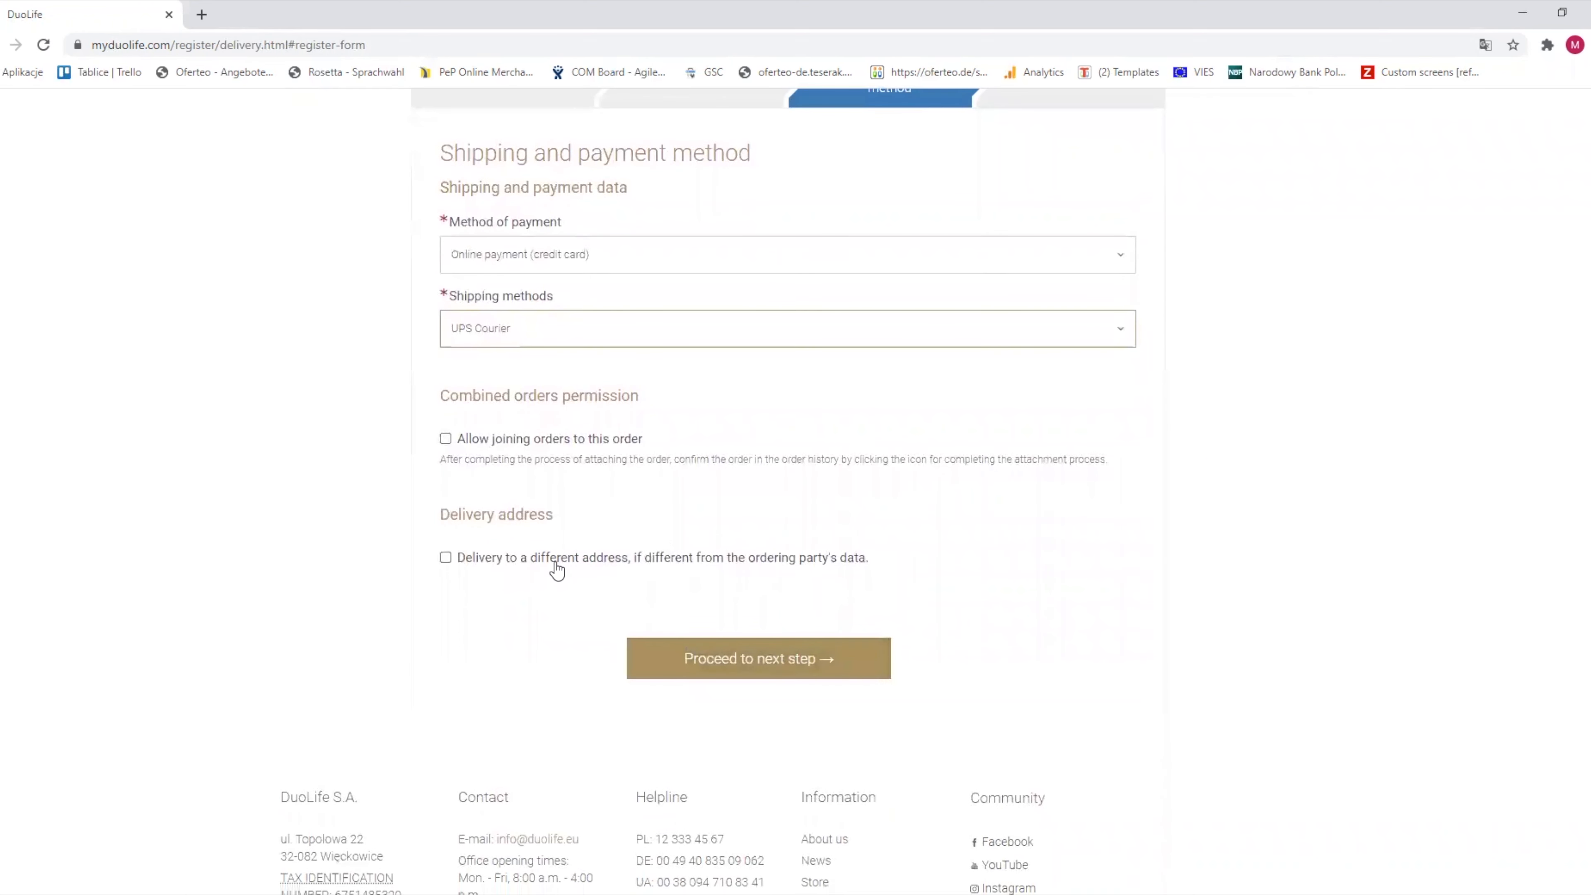
click(446, 557)
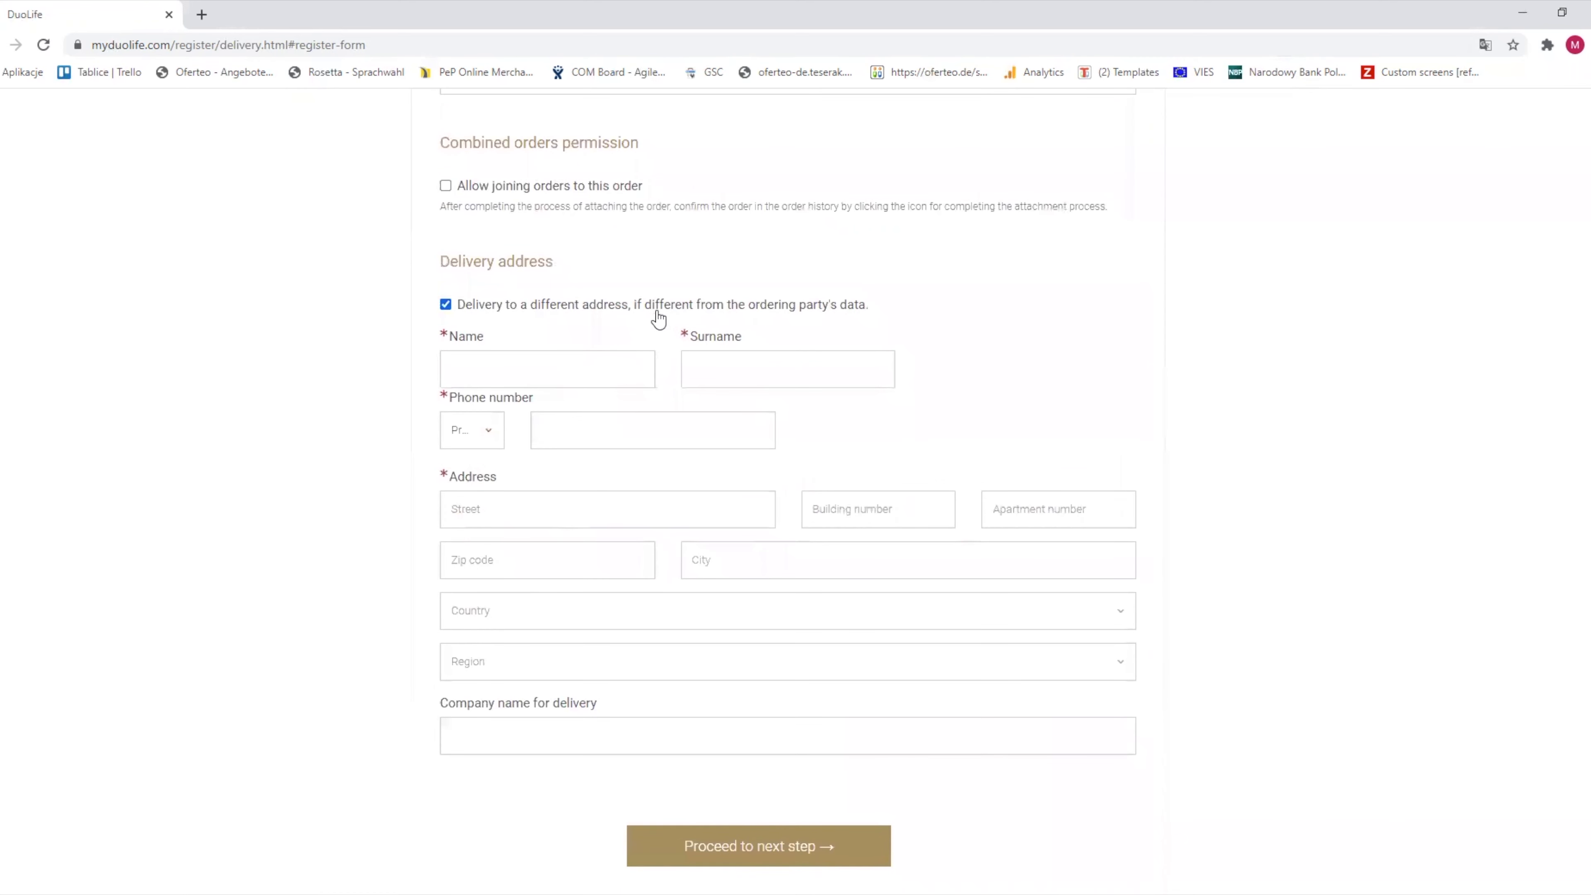
click(444, 304)
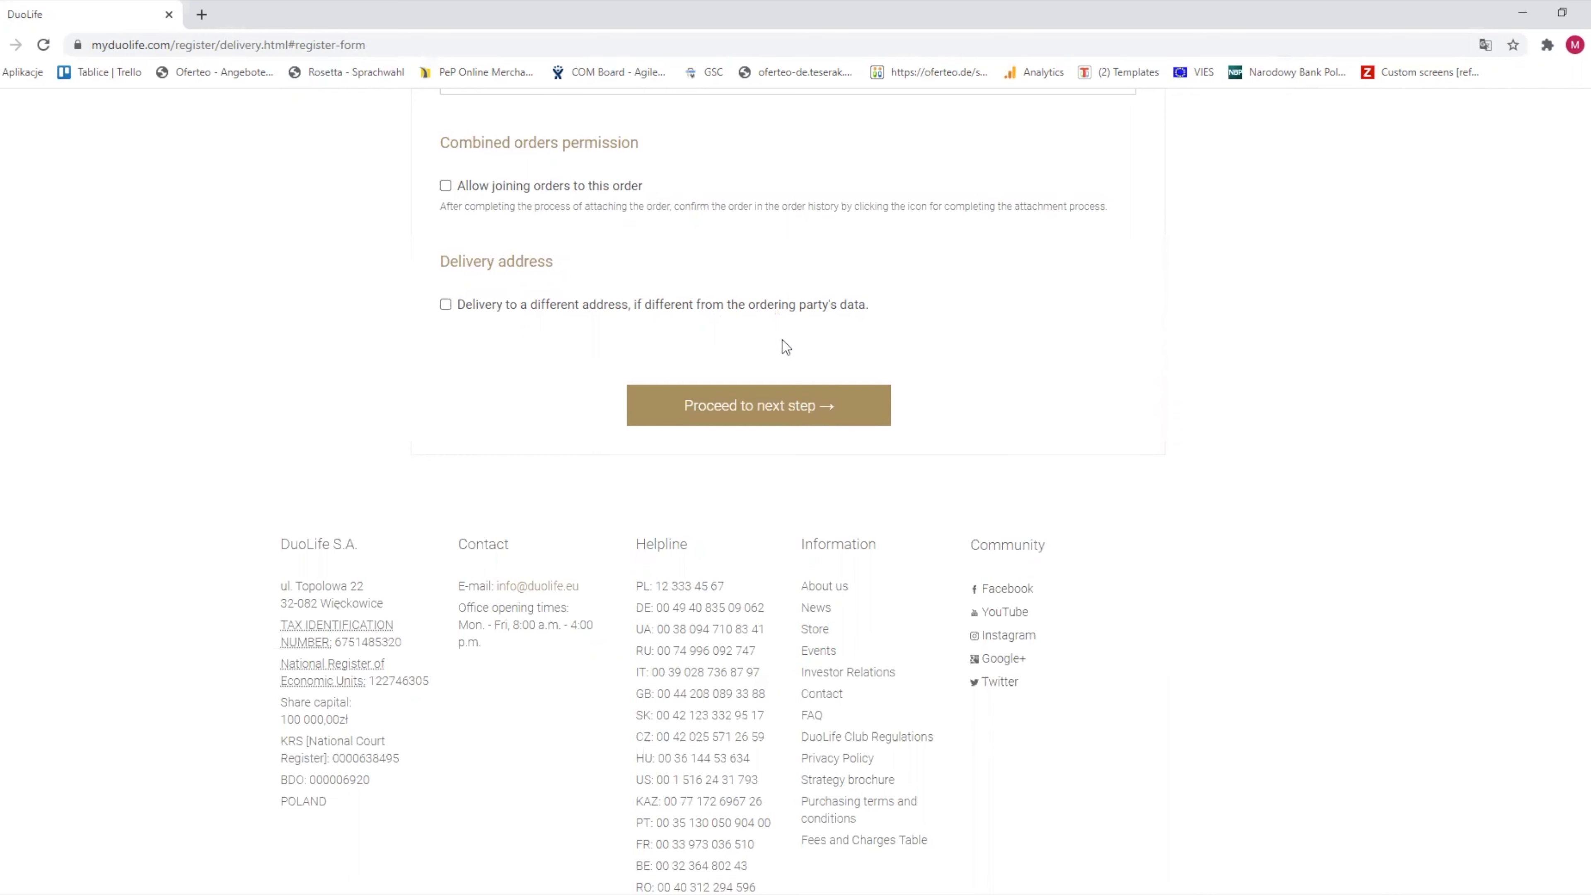
mouse_move(932, 429)
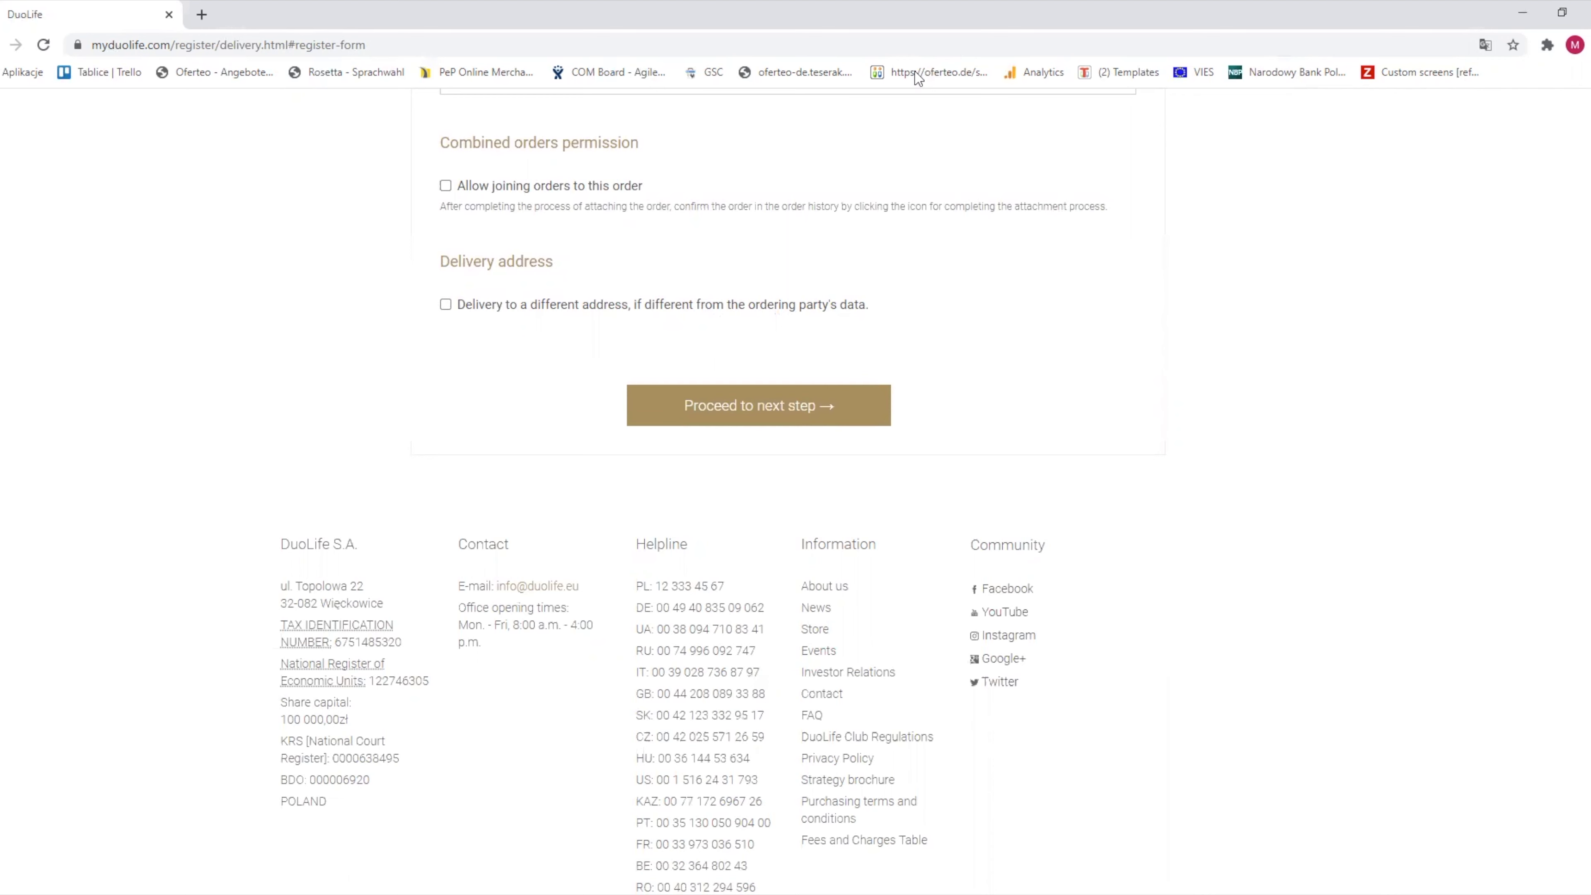
mouse_move(932, 428)
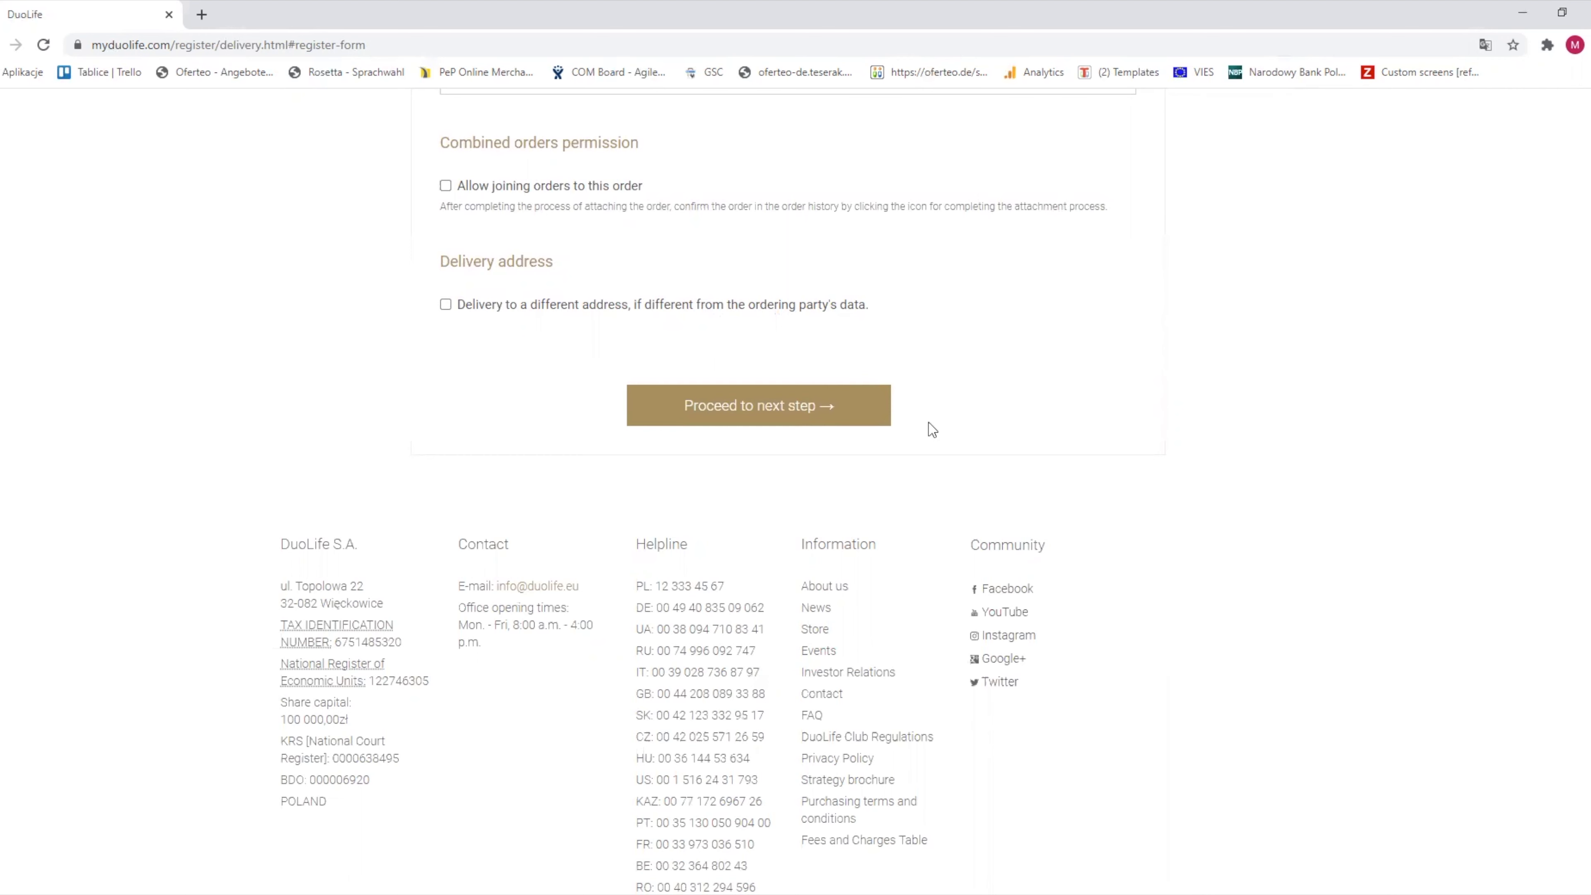
mouse_move(918, 78)
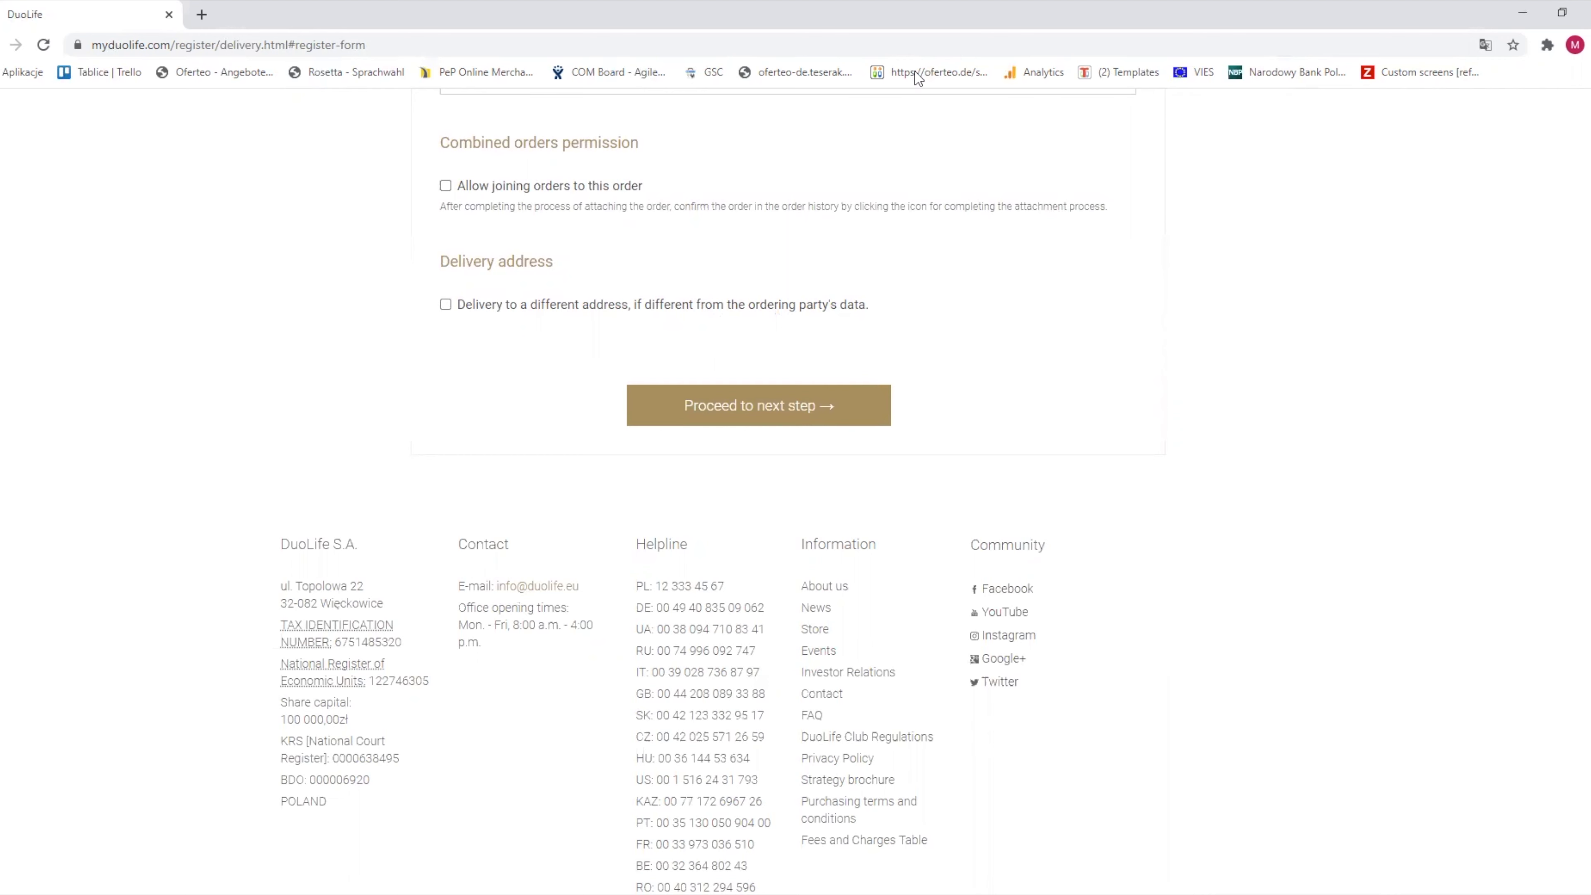
mouse_move(931, 428)
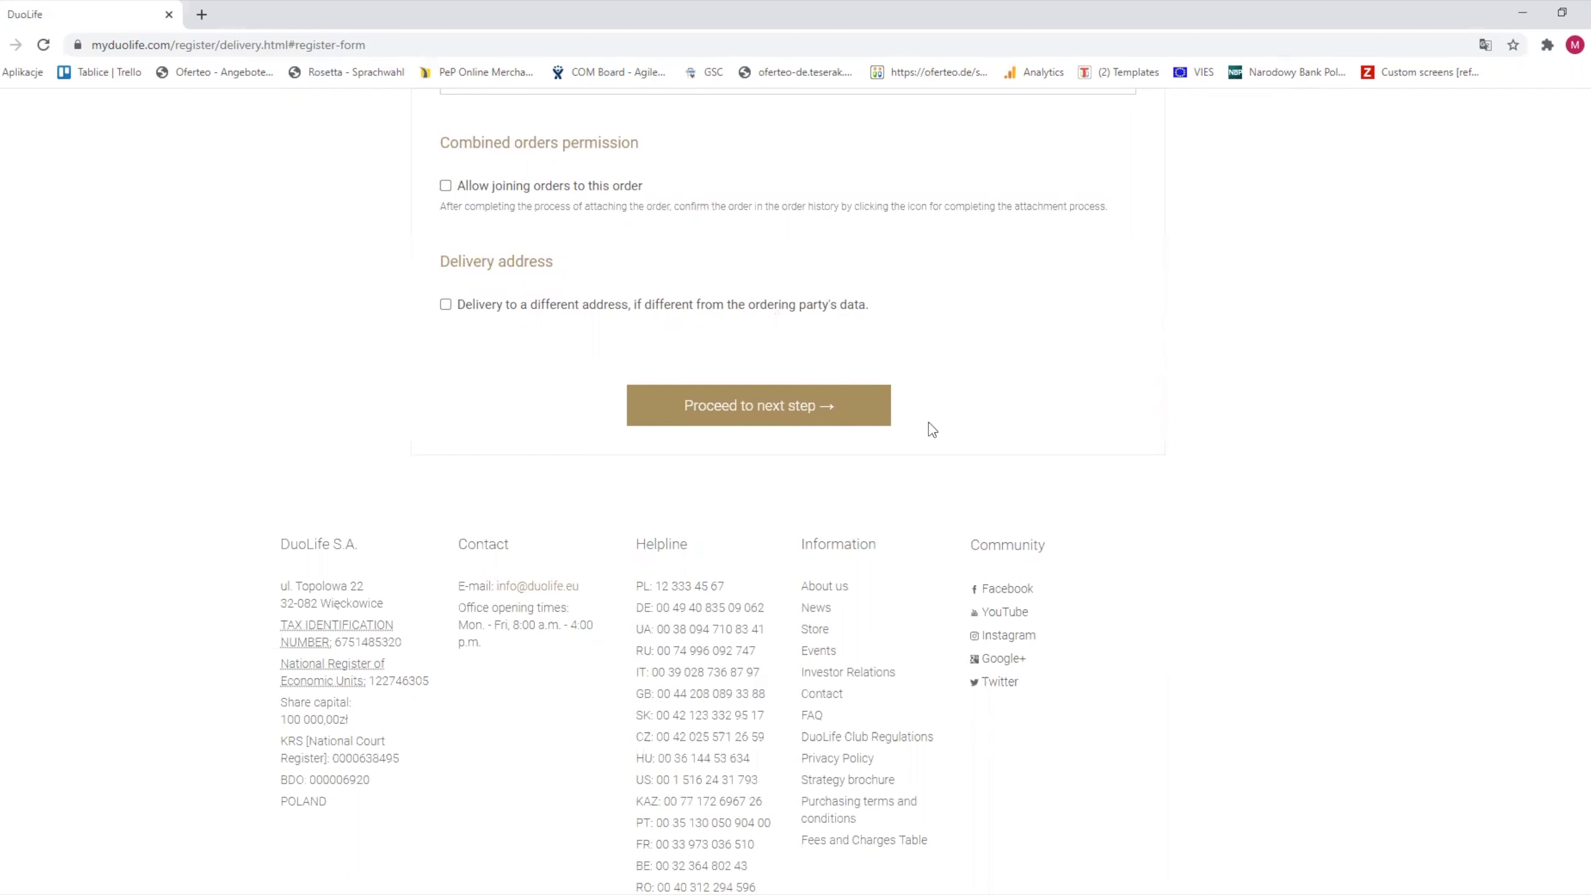